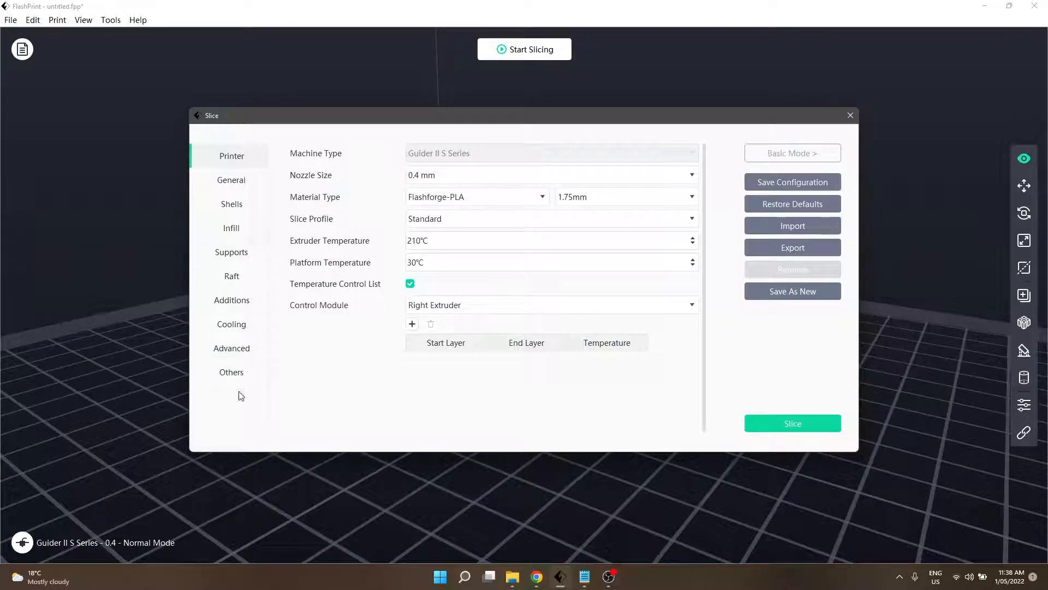
{"action": "mouse_move", "coordinate": [402, 431]}
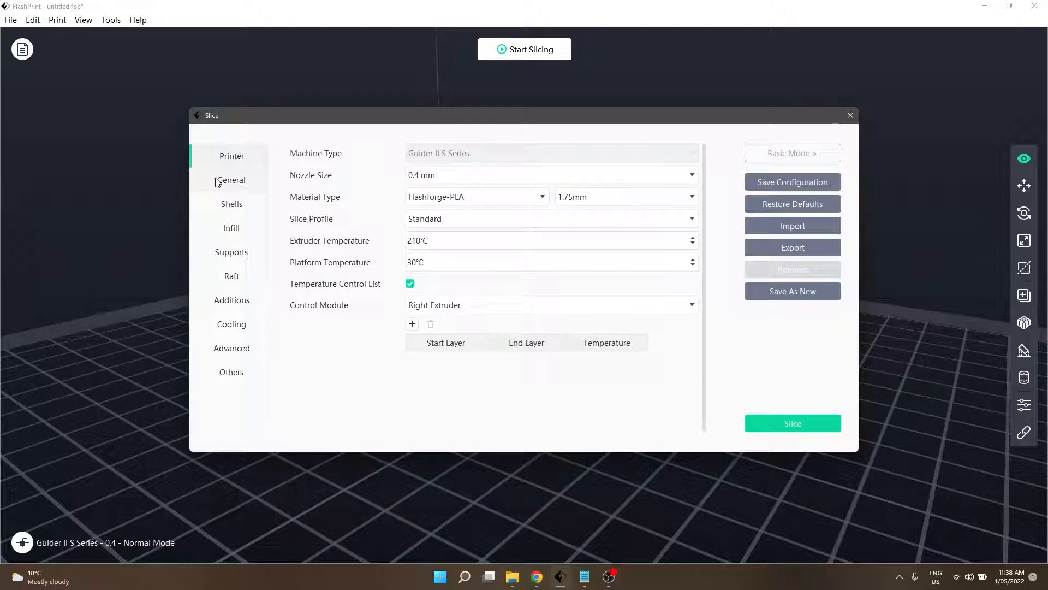
Switch the expert Slice dialog to its General tab with layer height, speed and retraction.
{"action": "left_click", "coordinate": [231, 180]}
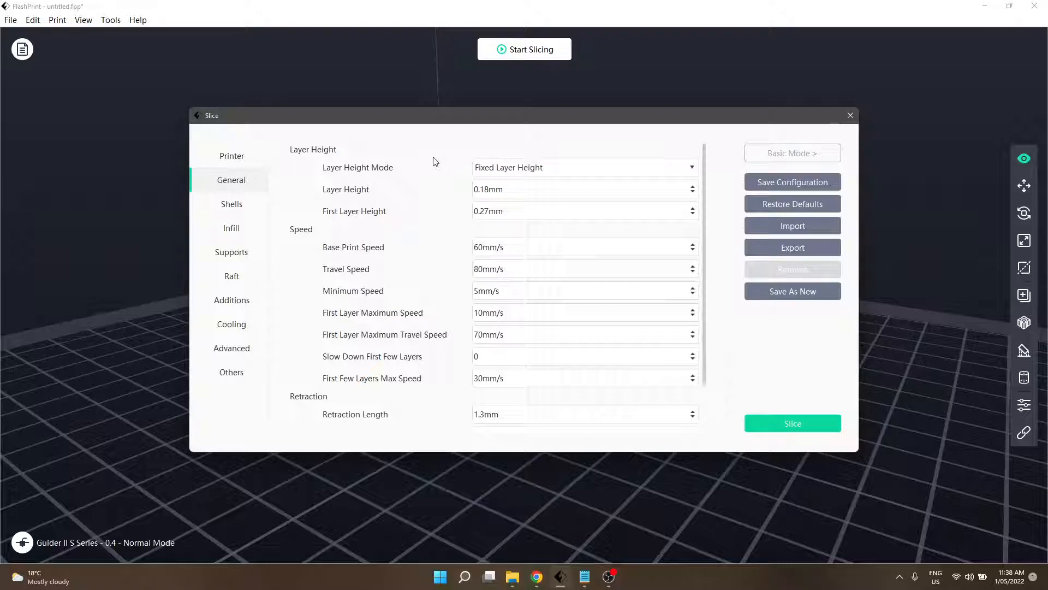
{"action": "mouse_move", "coordinate": [296, 164]}
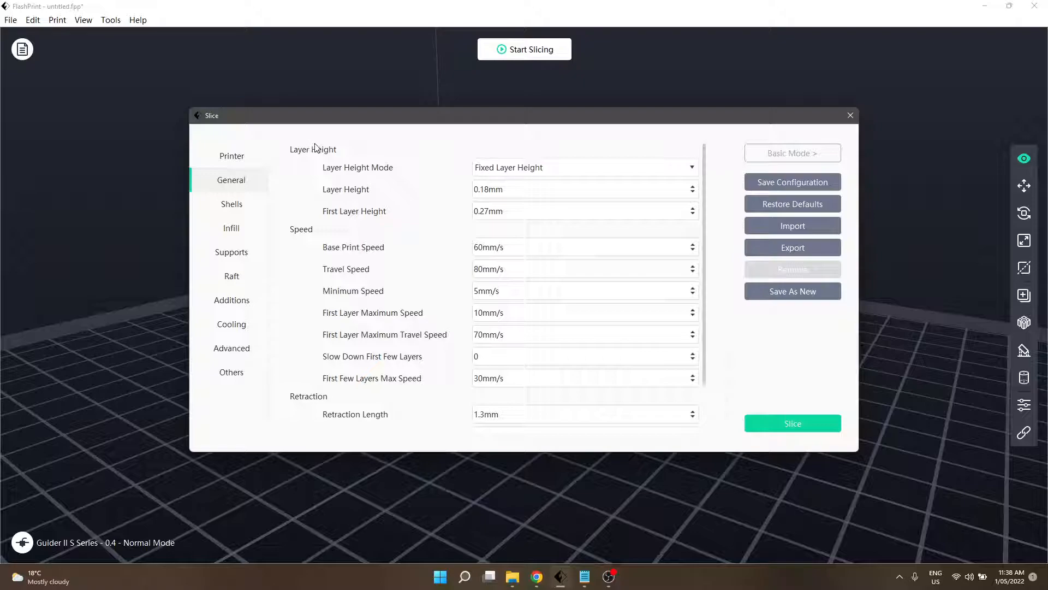
{"action": "mouse_move", "coordinate": [398, 239]}
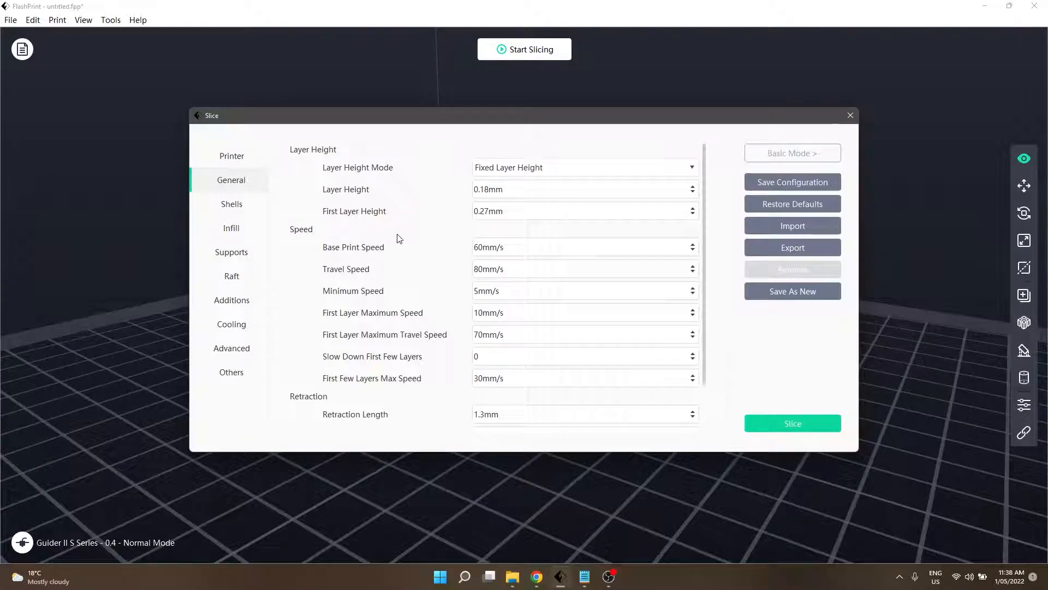
Choose Variable Layer Height in the Layer Height Mode dropdown.
{"action": "left_click", "coordinate": [584, 167]}
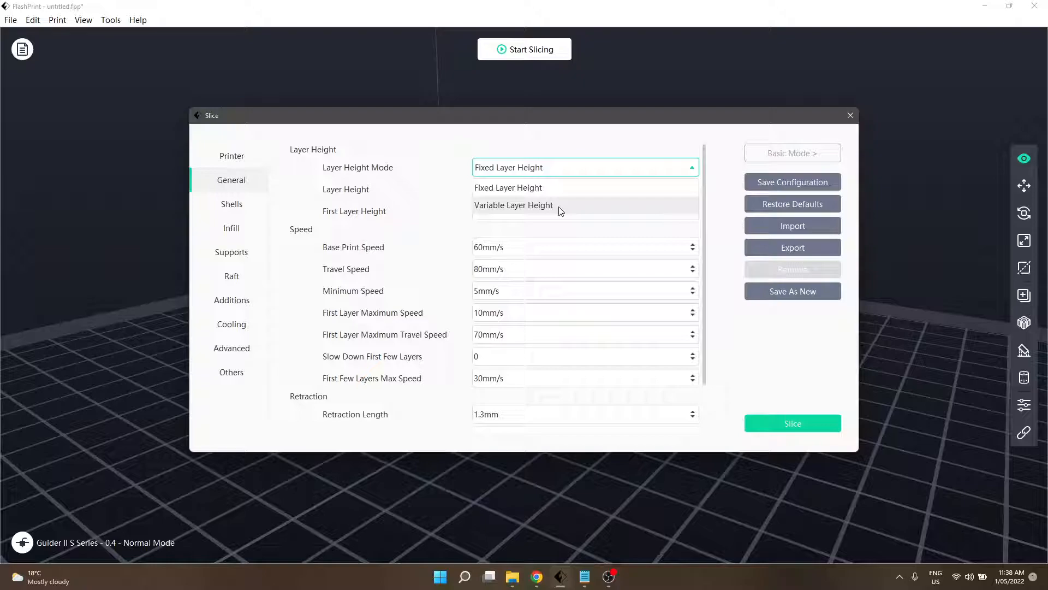
{"action": "left_click", "coordinate": [513, 205]}
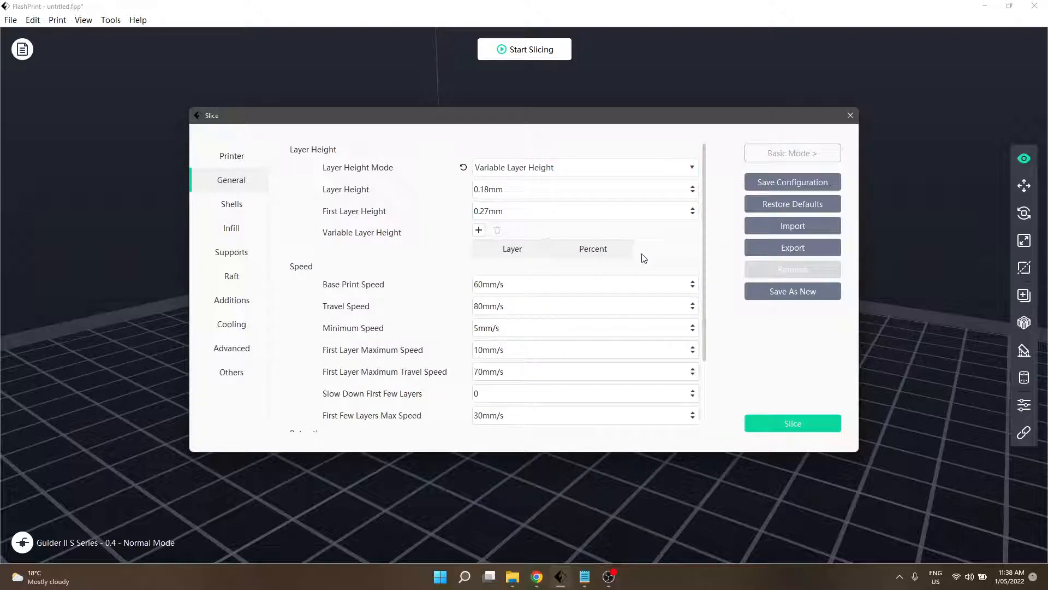
{"action": "mouse_move", "coordinate": [560, 229]}
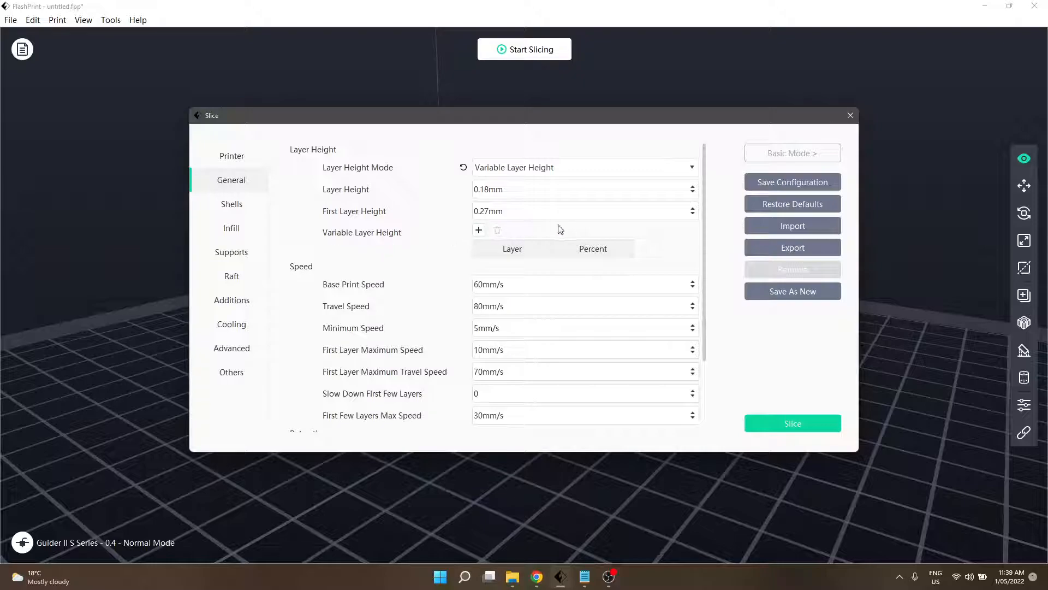
{"action": "mouse_move", "coordinate": [610, 252]}
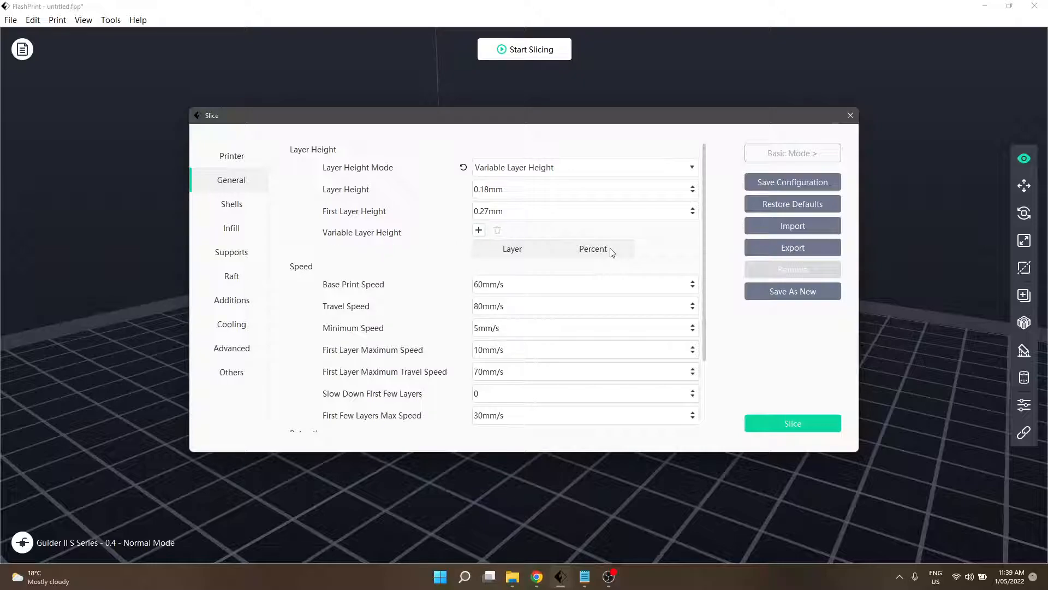
{"action": "mouse_move", "coordinate": [342, 190]}
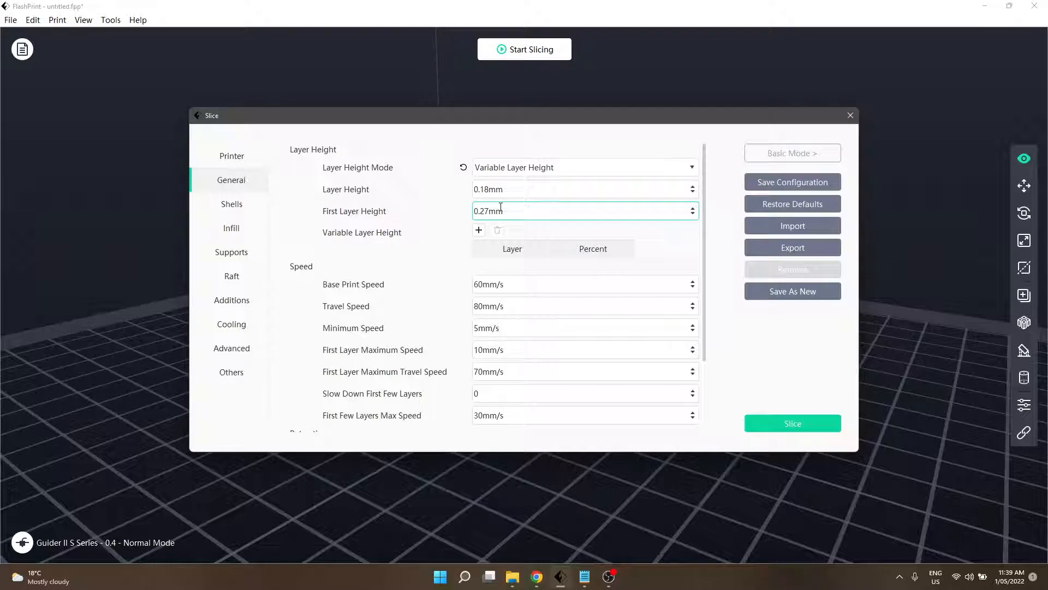
{"action": "left_click", "coordinate": [583, 188]}
{"action": "type", "text": "0.12"}
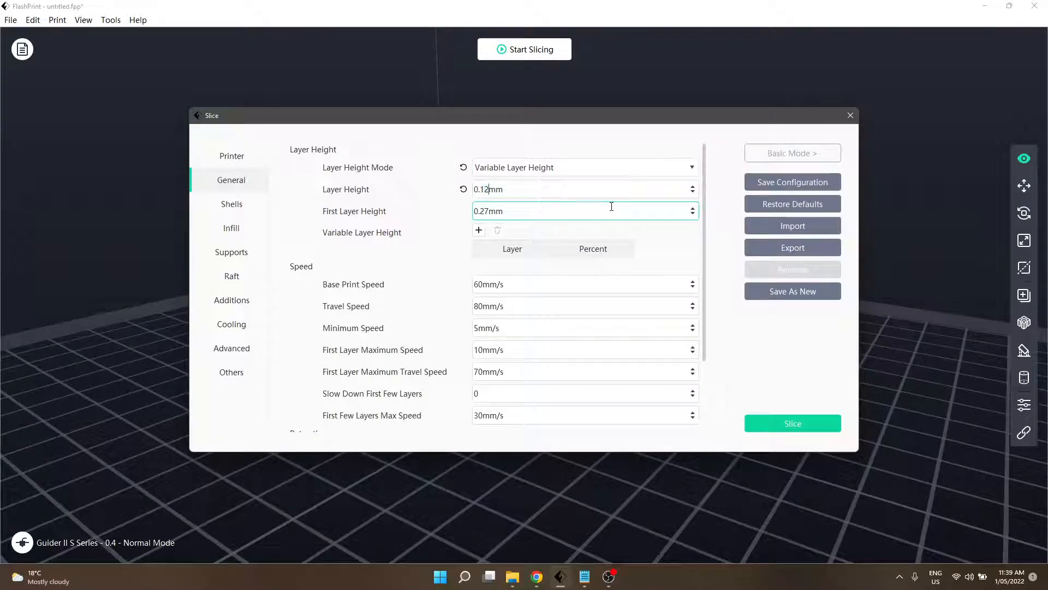
{"action": "left_click", "coordinate": [232, 155]}
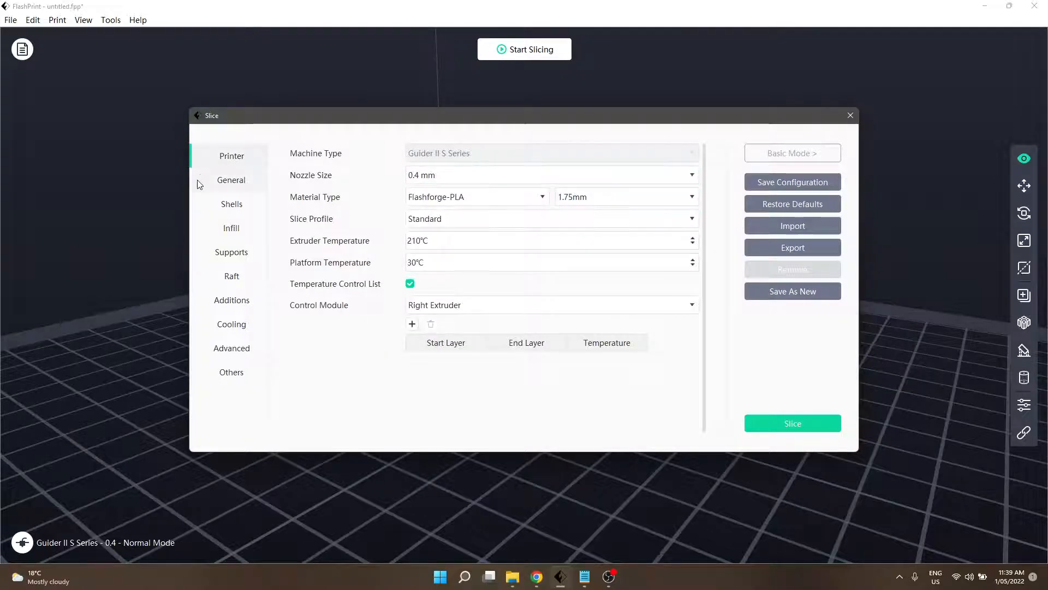
{"action": "left_click", "coordinate": [230, 179]}
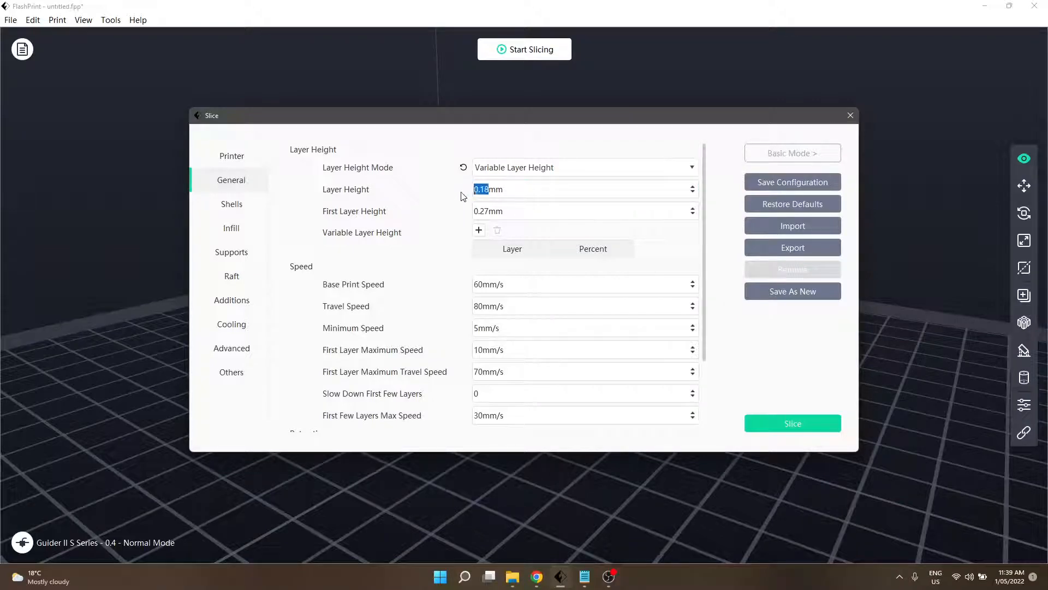
{"action": "left_click", "coordinate": [579, 189]}
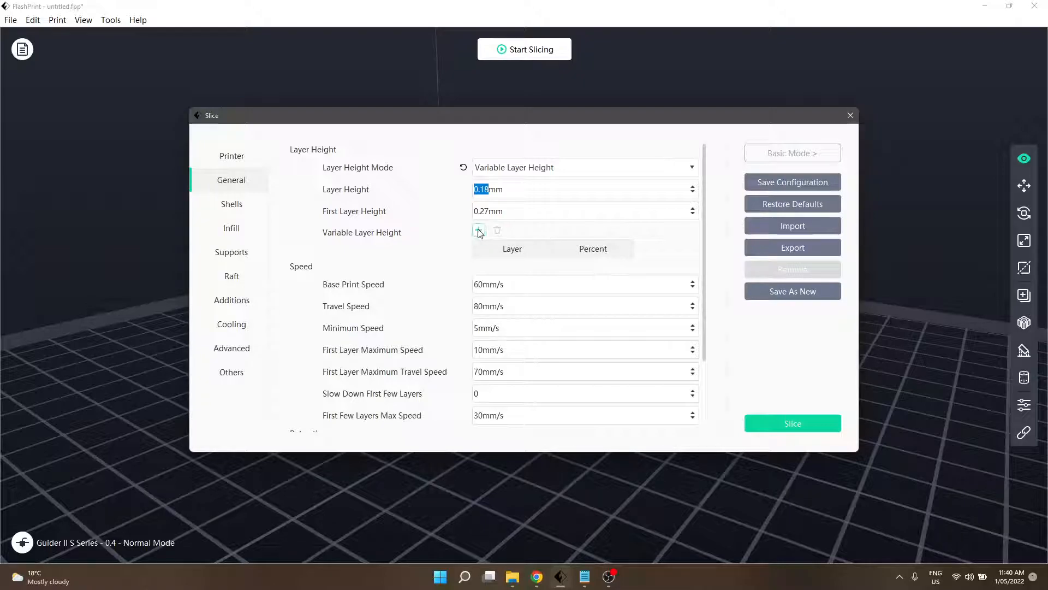
{"action": "left_click", "coordinate": [478, 231]}
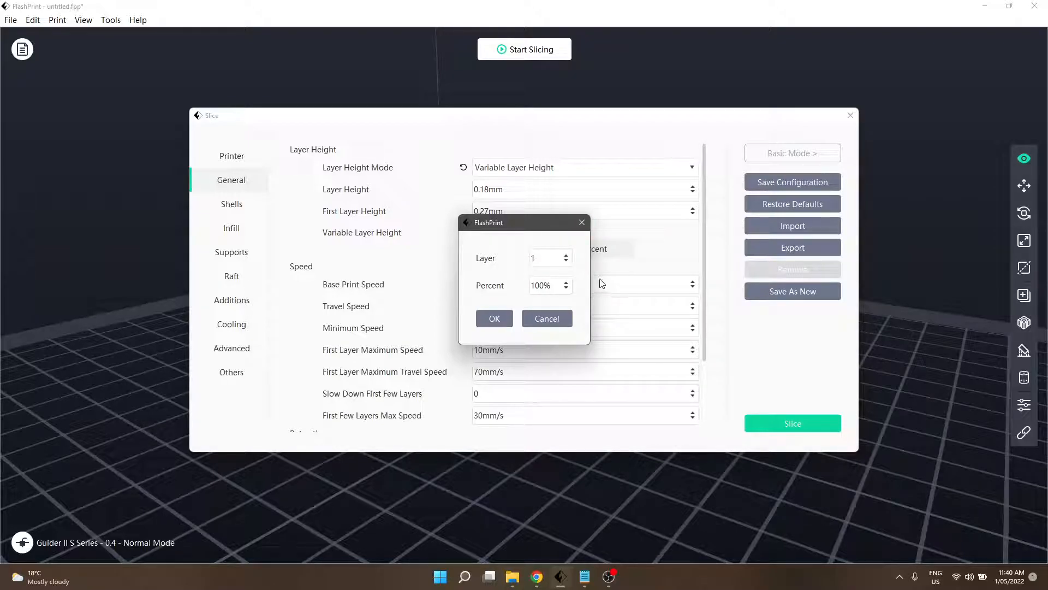
{"action": "left_click", "coordinate": [546, 258]}
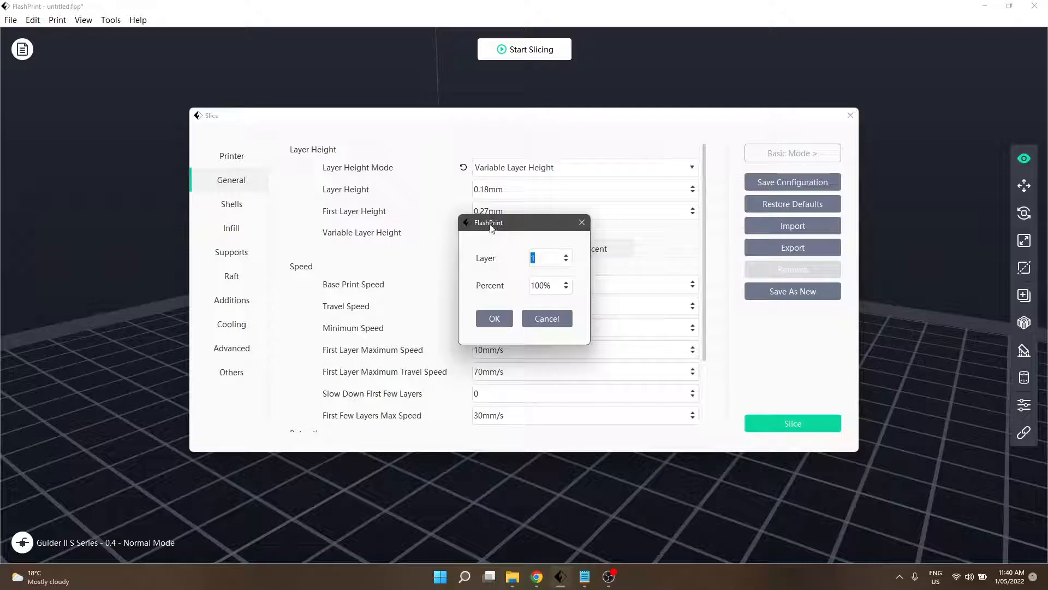
{"action": "type", "text": "123"}
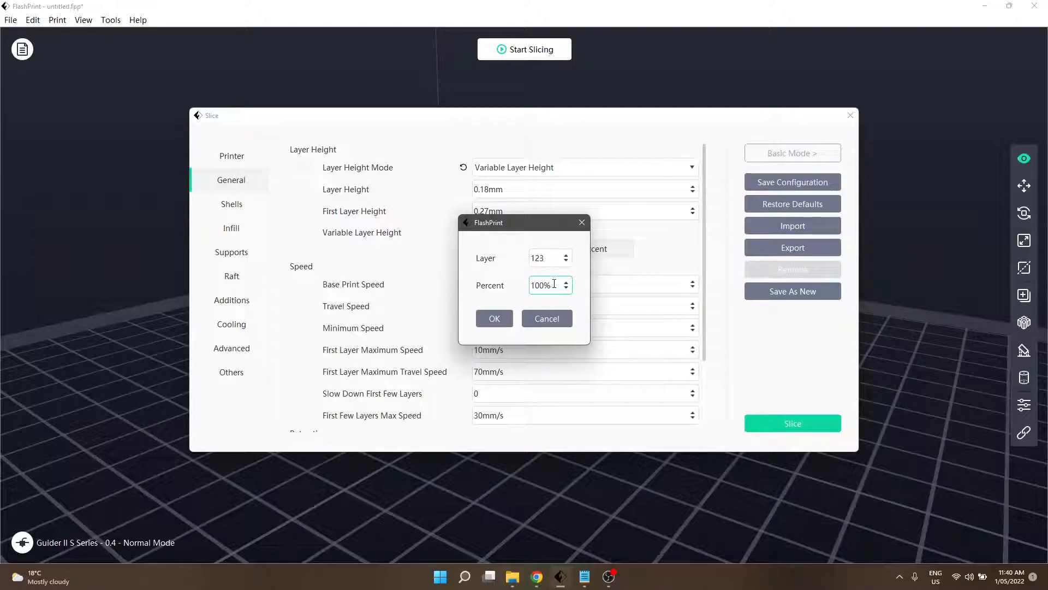
{"action": "type", "text": "50"}
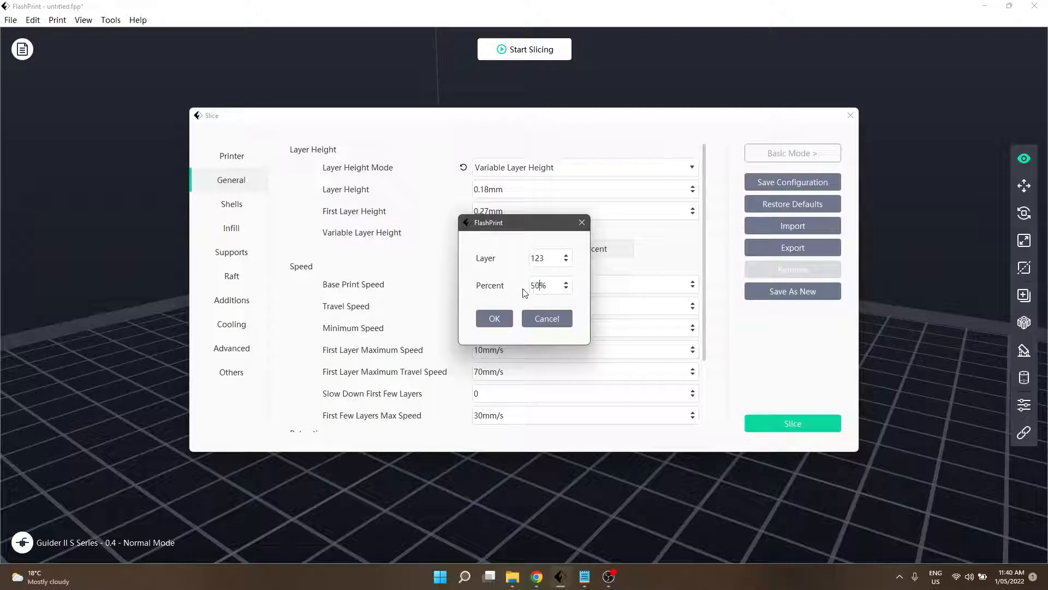
{"action": "left_click", "coordinate": [494, 318]}
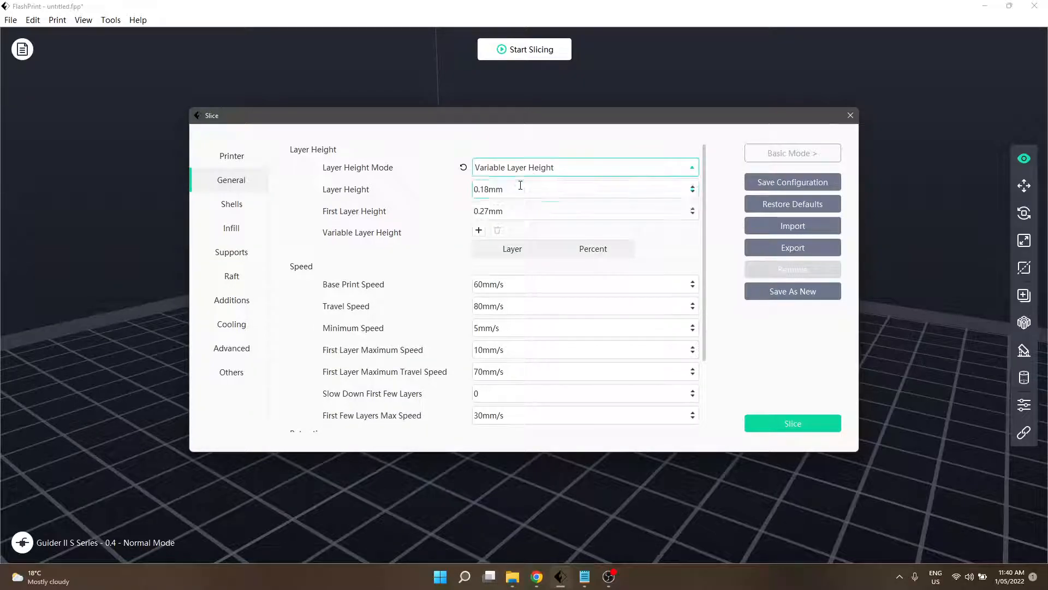
Restore Fixed Layer Height, then check the Minimum Speed and Base Print Speed fields.
{"action": "left_click", "coordinate": [584, 167]}
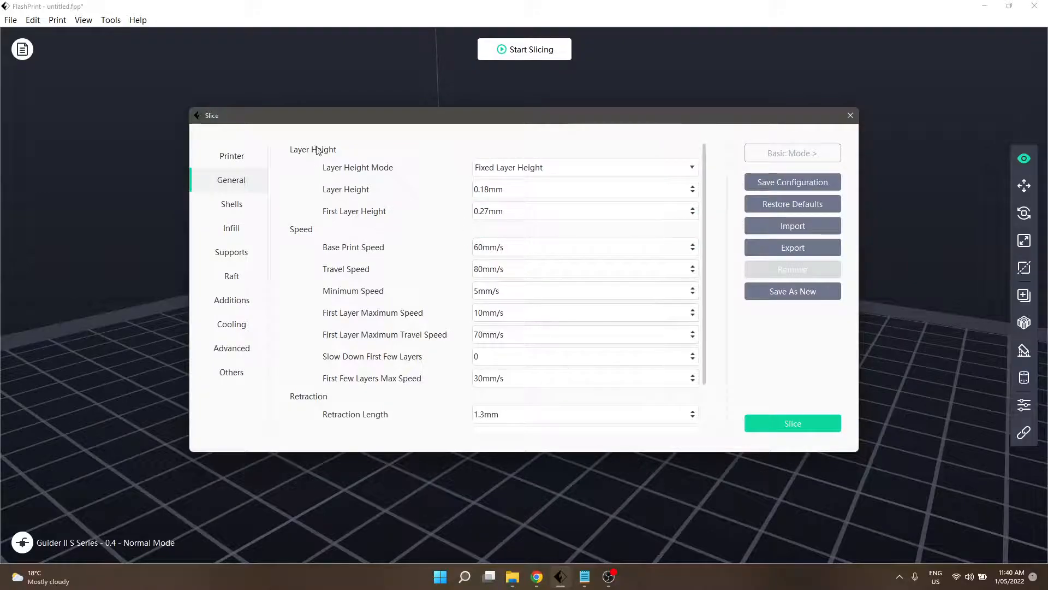
{"action": "mouse_move", "coordinate": [605, 236]}
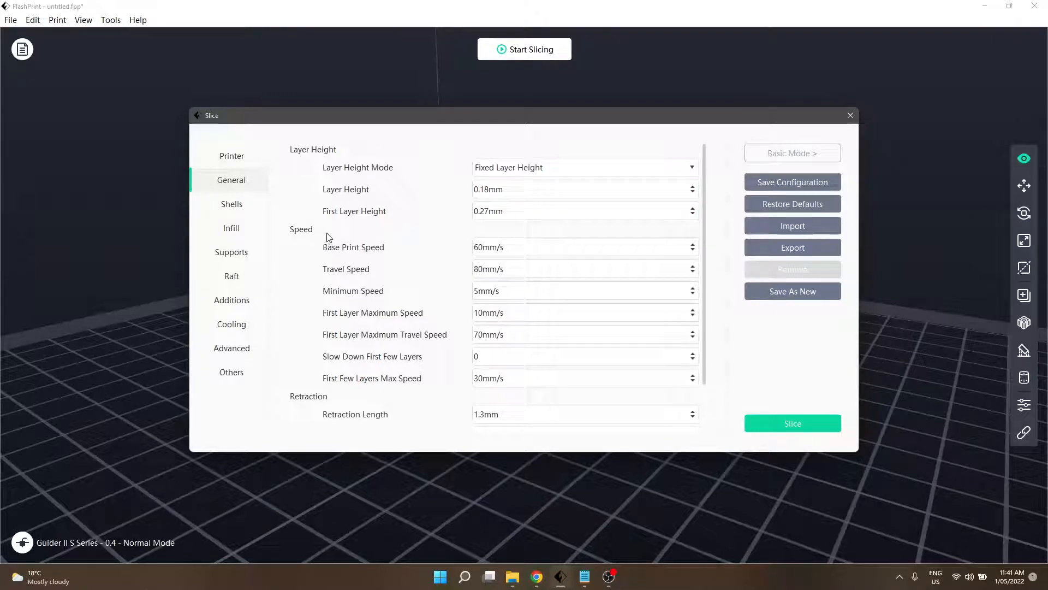
{"action": "mouse_move", "coordinate": [332, 243]}
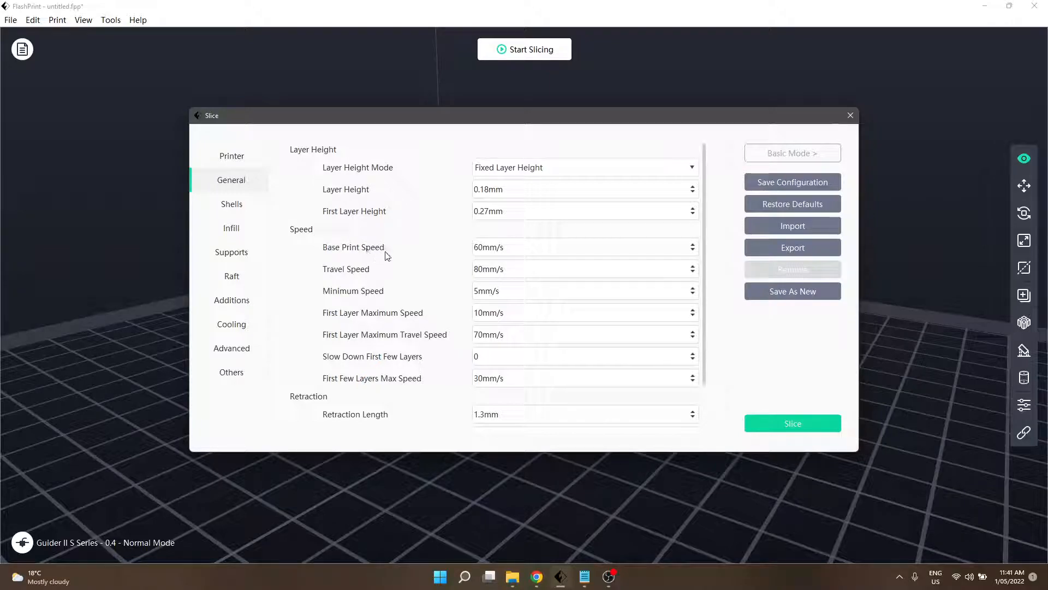
{"action": "left_click", "coordinate": [584, 290]}
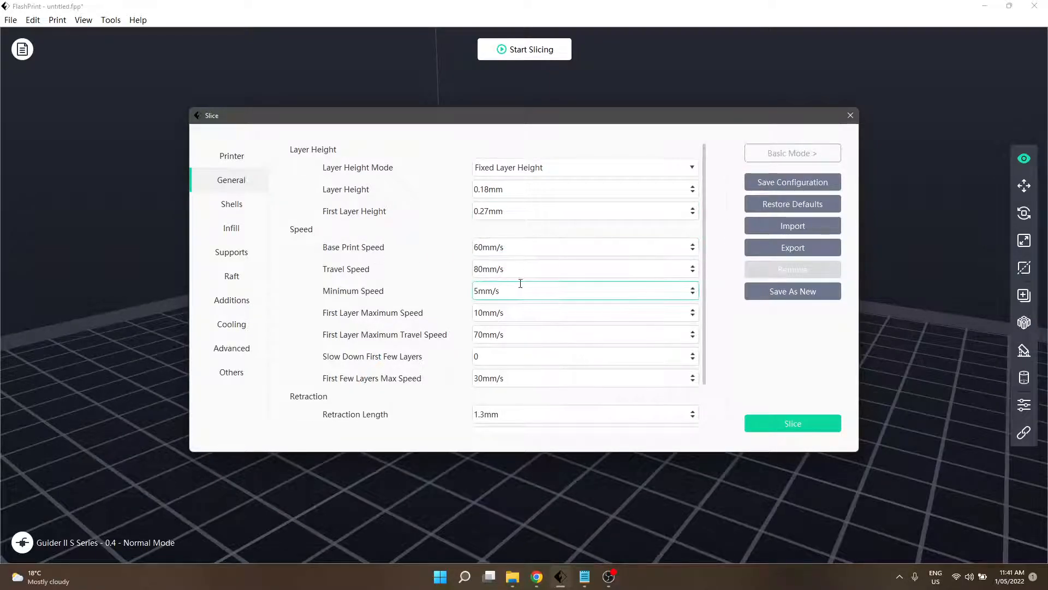
{"action": "left_click", "coordinate": [585, 247]}
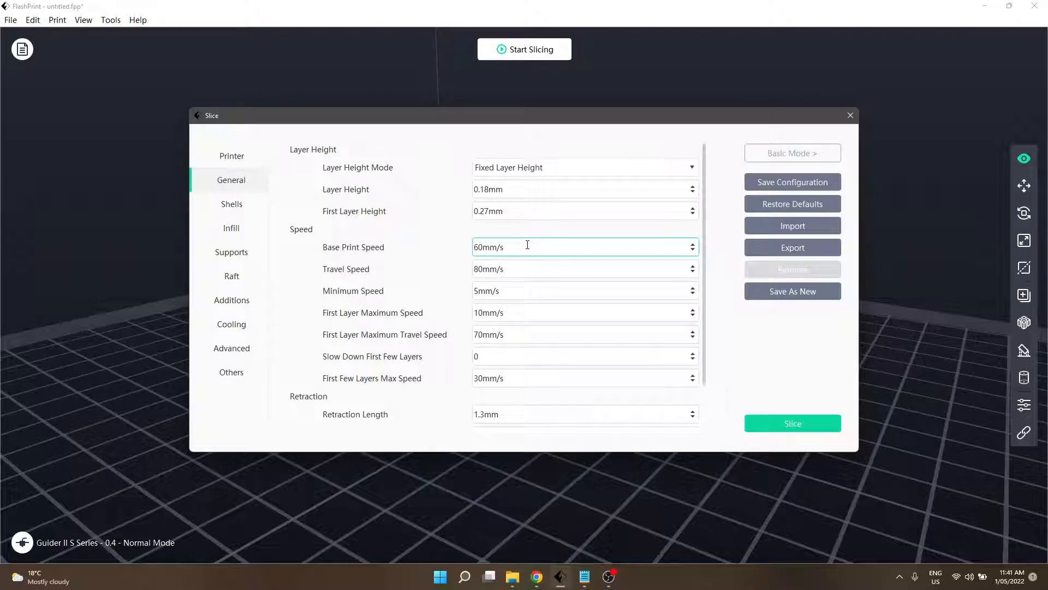
{"action": "left_click", "coordinate": [581, 334]}
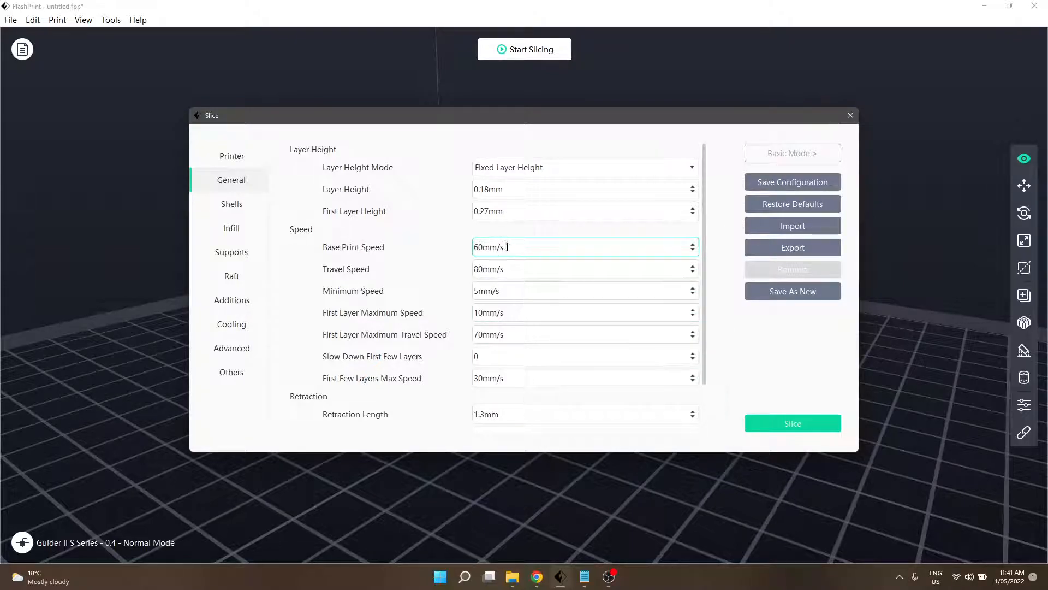
{"action": "mouse_move", "coordinate": [481, 247]}
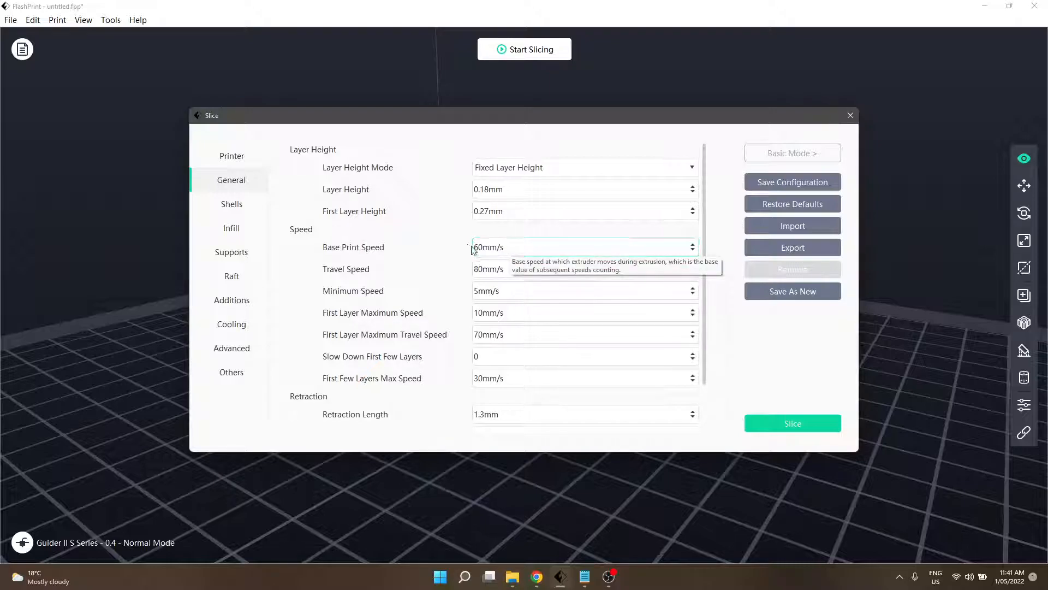
{"action": "mouse_move", "coordinate": [462, 248]}
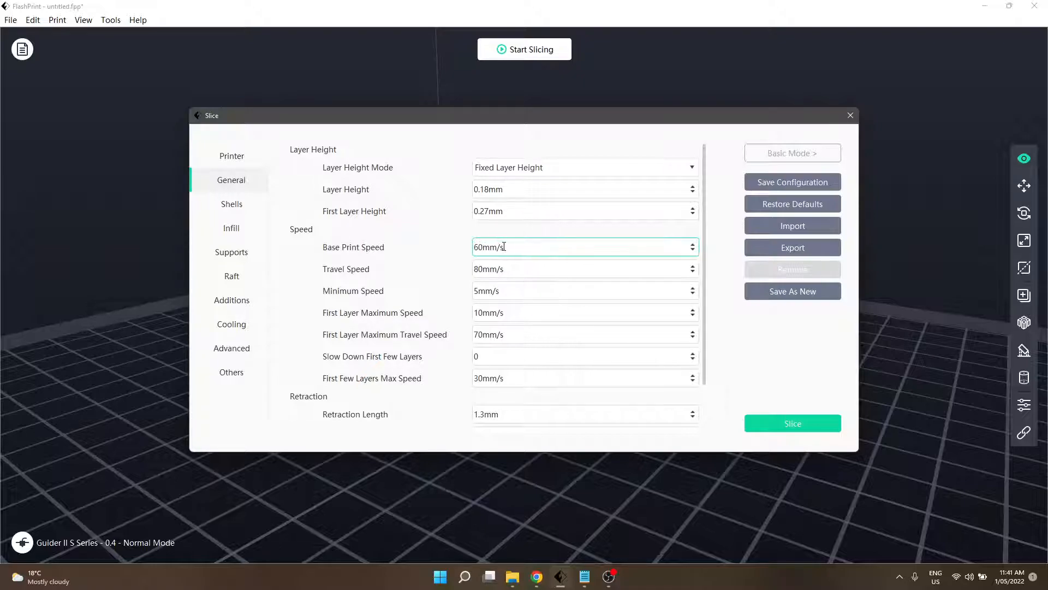
{"action": "mouse_move", "coordinate": [495, 246]}
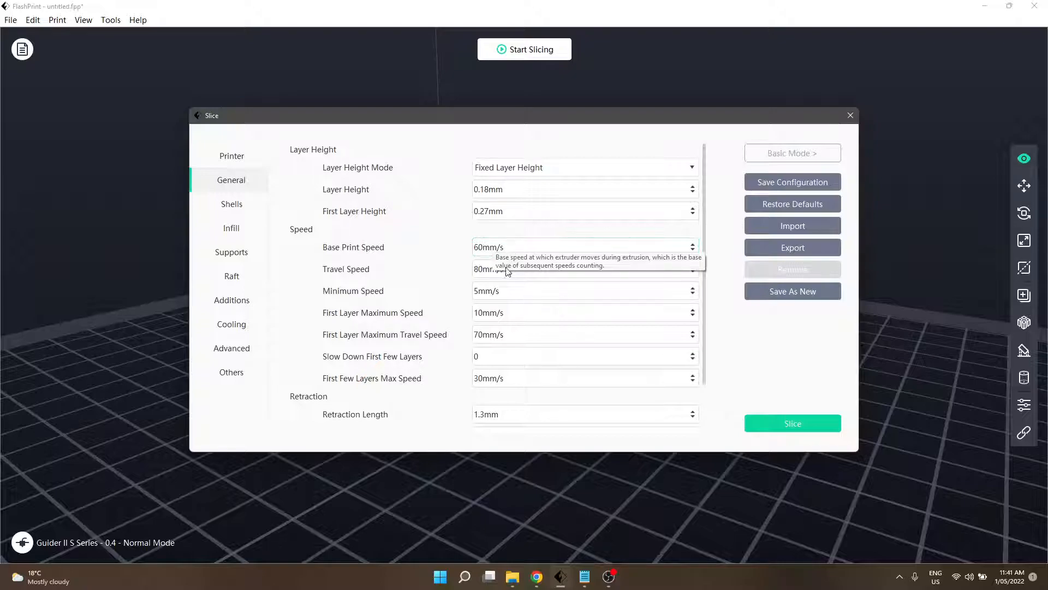
{"action": "mouse_move", "coordinate": [484, 269]}
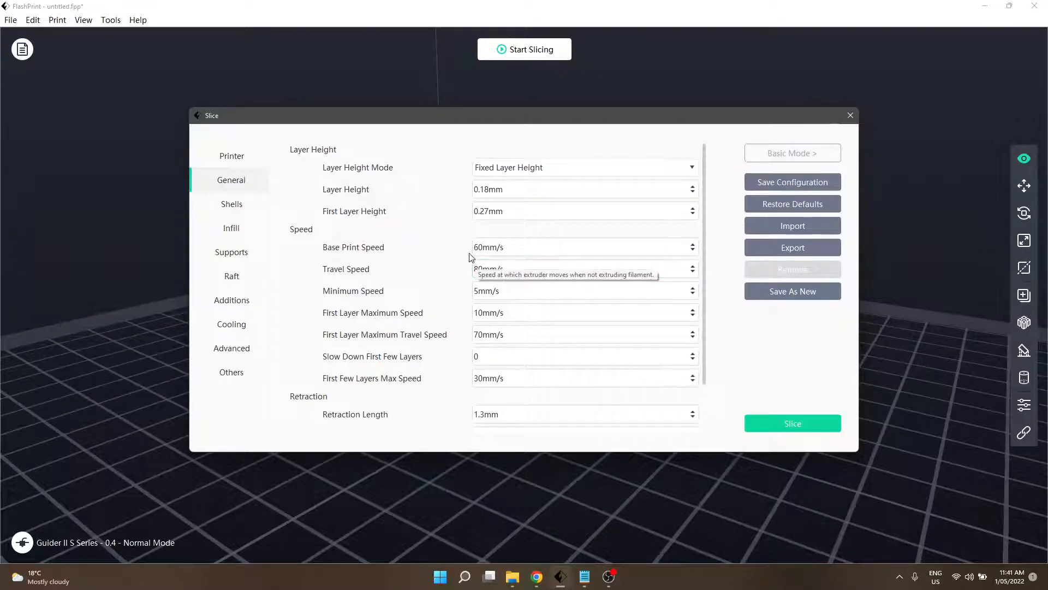
{"action": "mouse_move", "coordinate": [356, 269]}
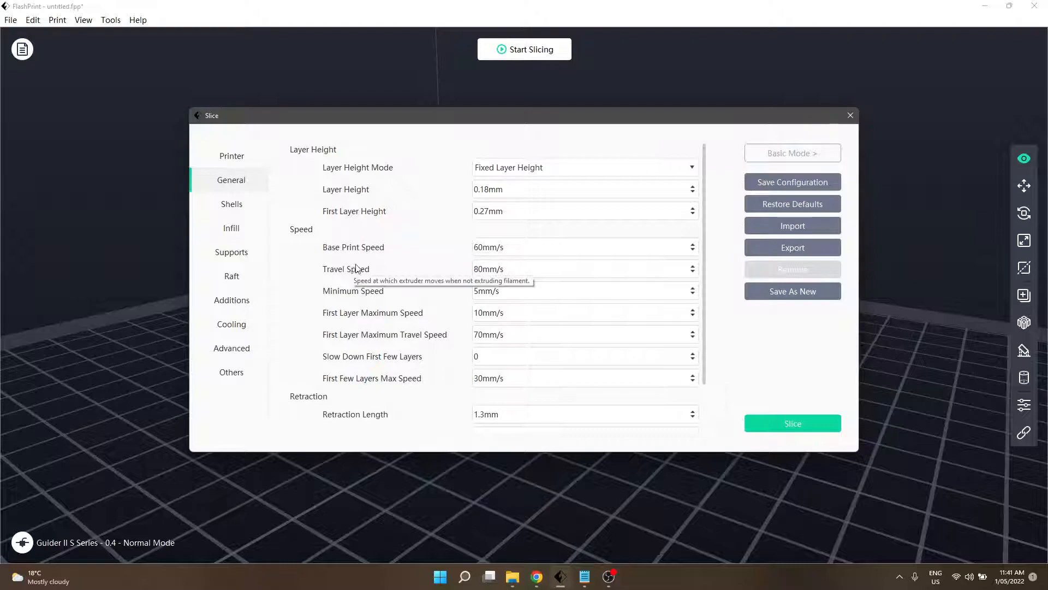
{"action": "mouse_move", "coordinate": [417, 264]}
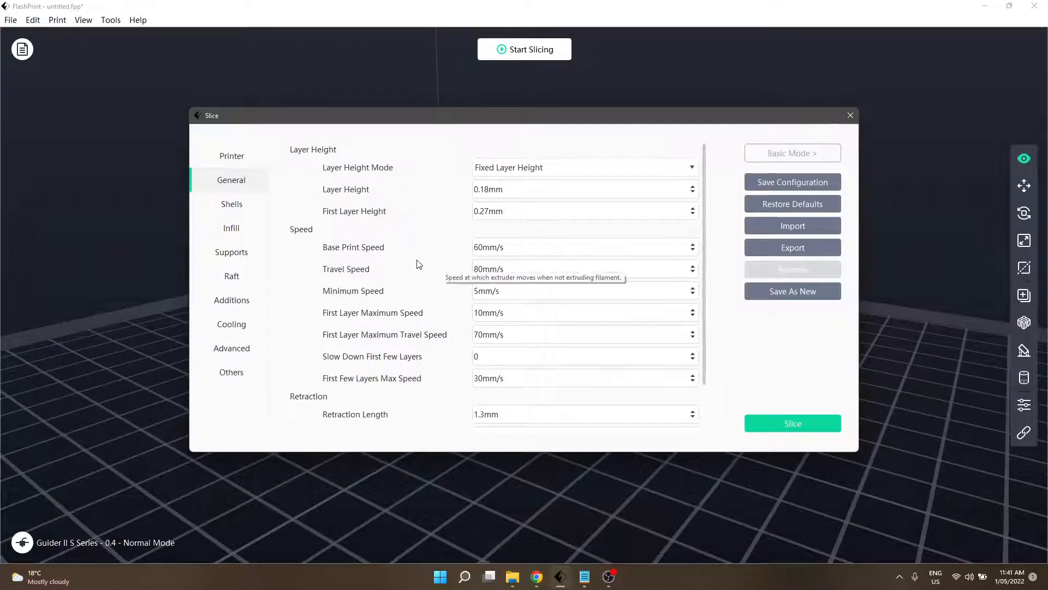
{"action": "mouse_move", "coordinate": [388, 314]}
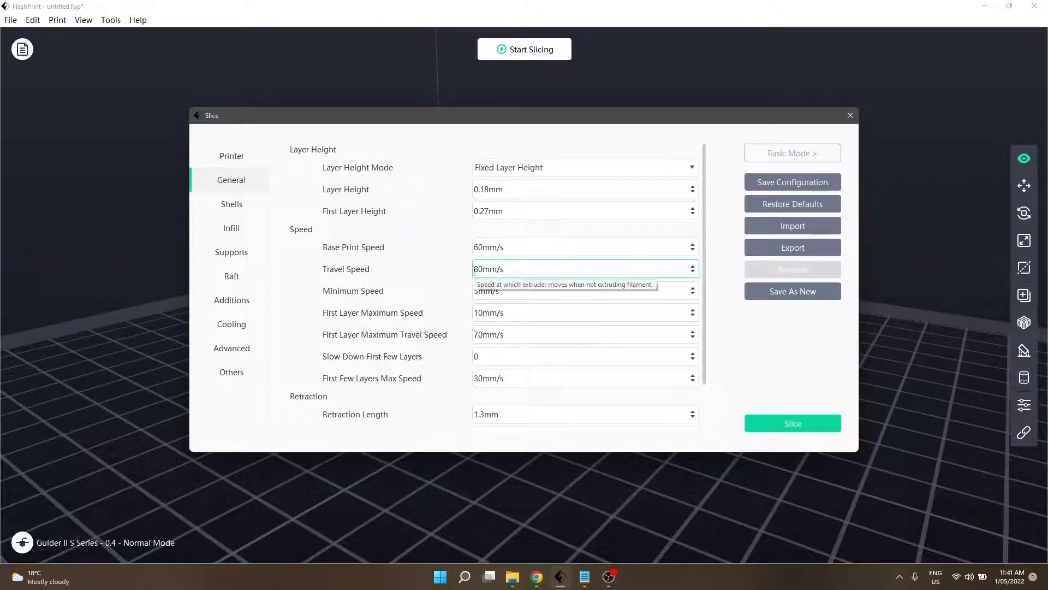
{"action": "mouse_move", "coordinate": [455, 275]}
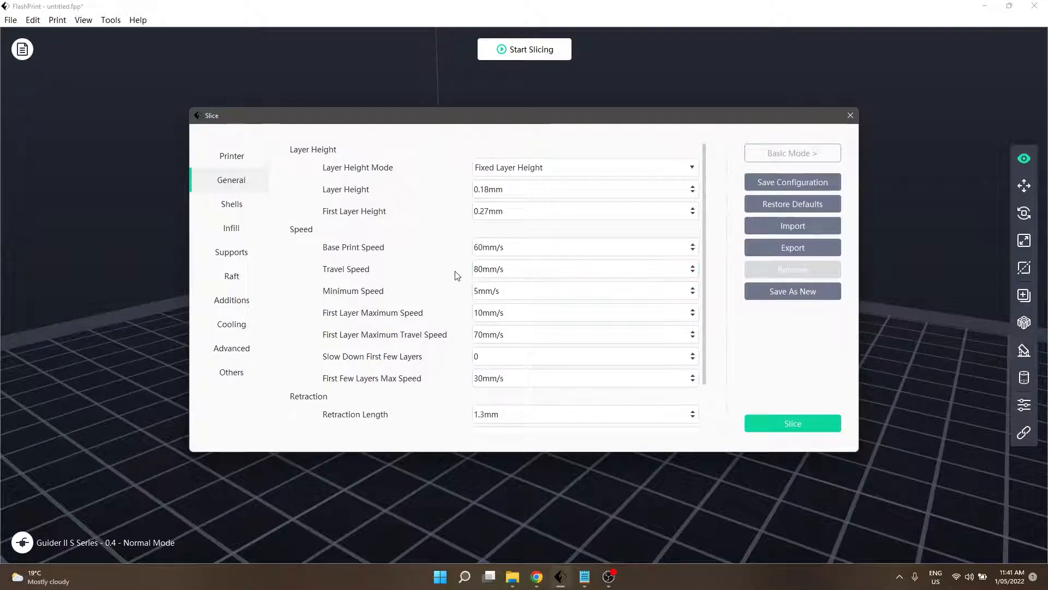
{"action": "left_click", "coordinate": [581, 269]}
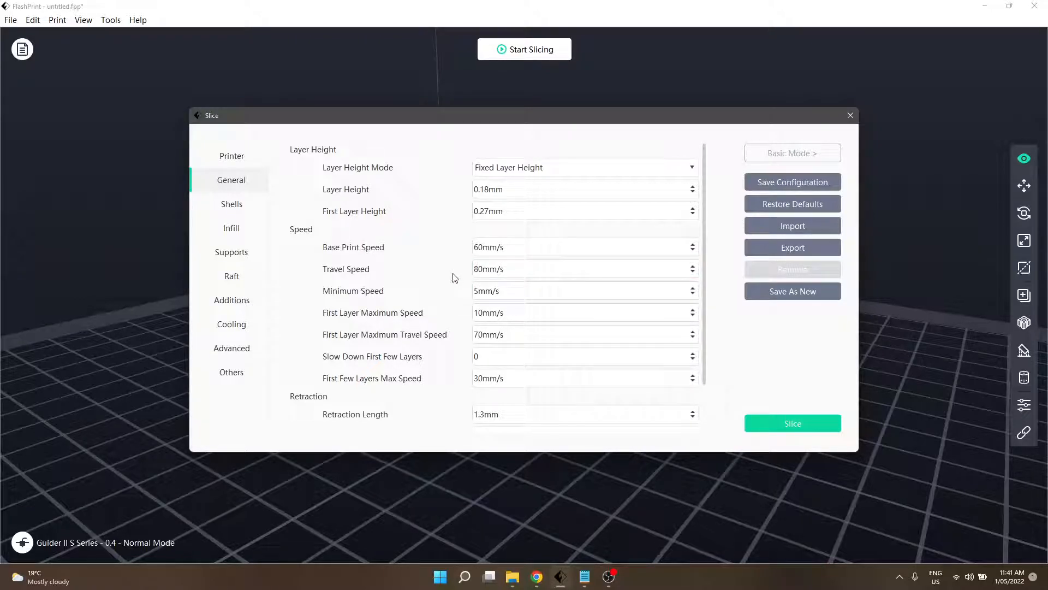
{"action": "mouse_move", "coordinate": [458, 301]}
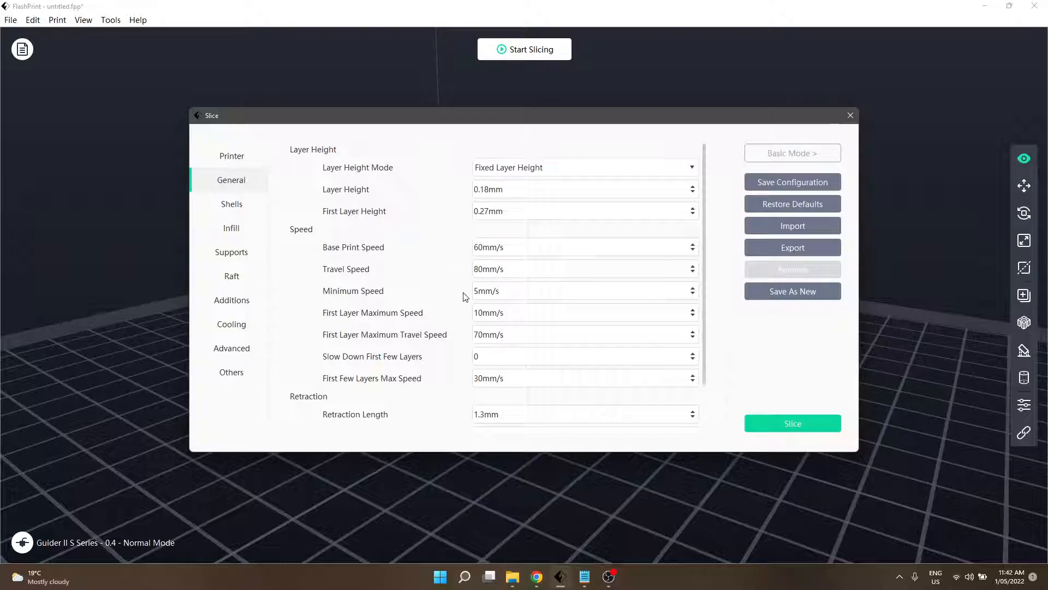
{"action": "mouse_move", "coordinate": [455, 298]}
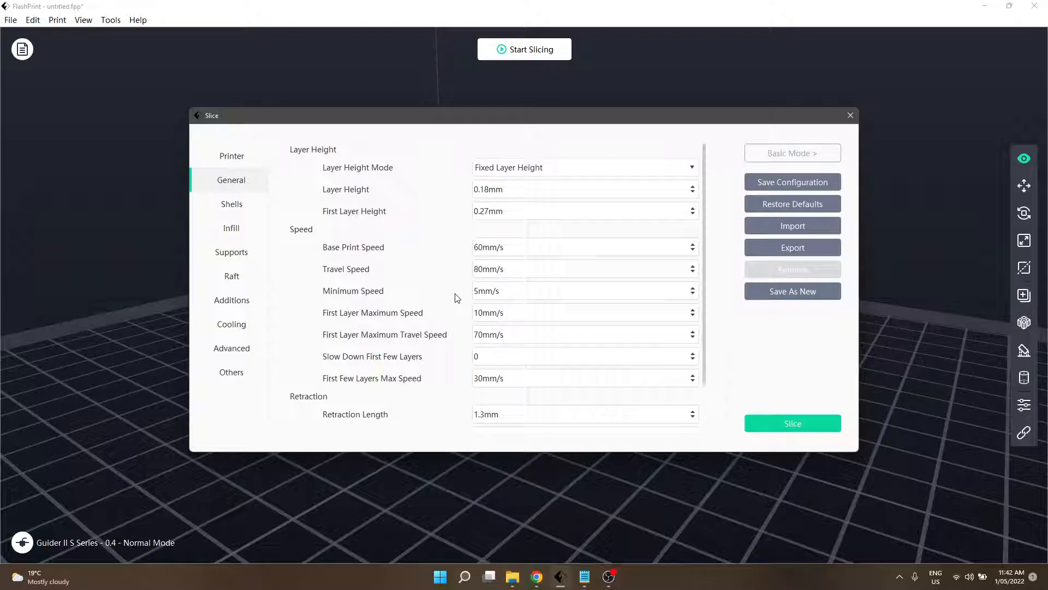
{"action": "mouse_move", "coordinate": [469, 295]}
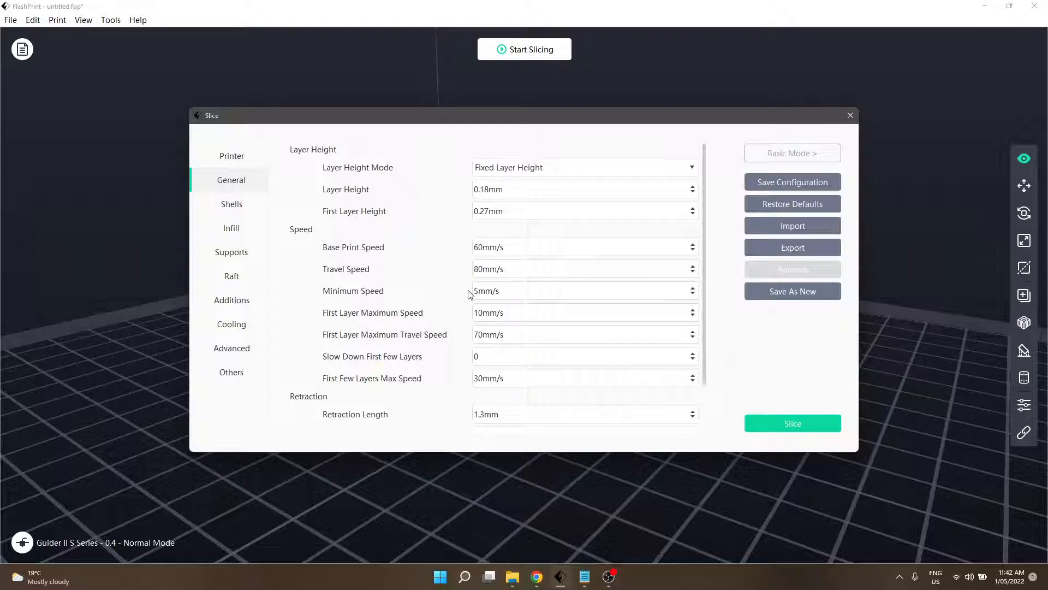
{"action": "mouse_move", "coordinate": [451, 295]}
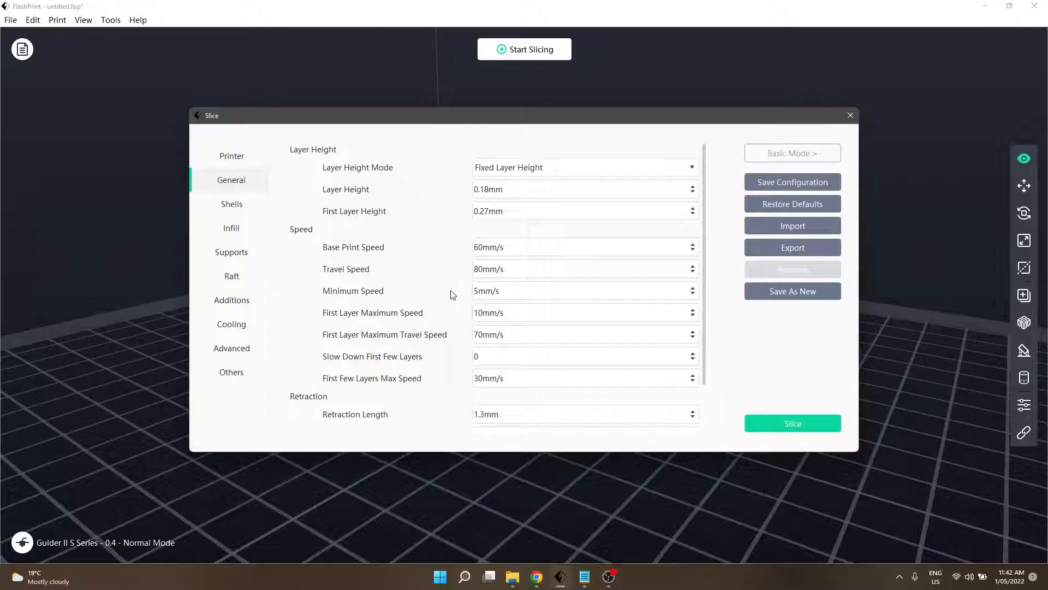
{"action": "left_click", "coordinate": [585, 290]}
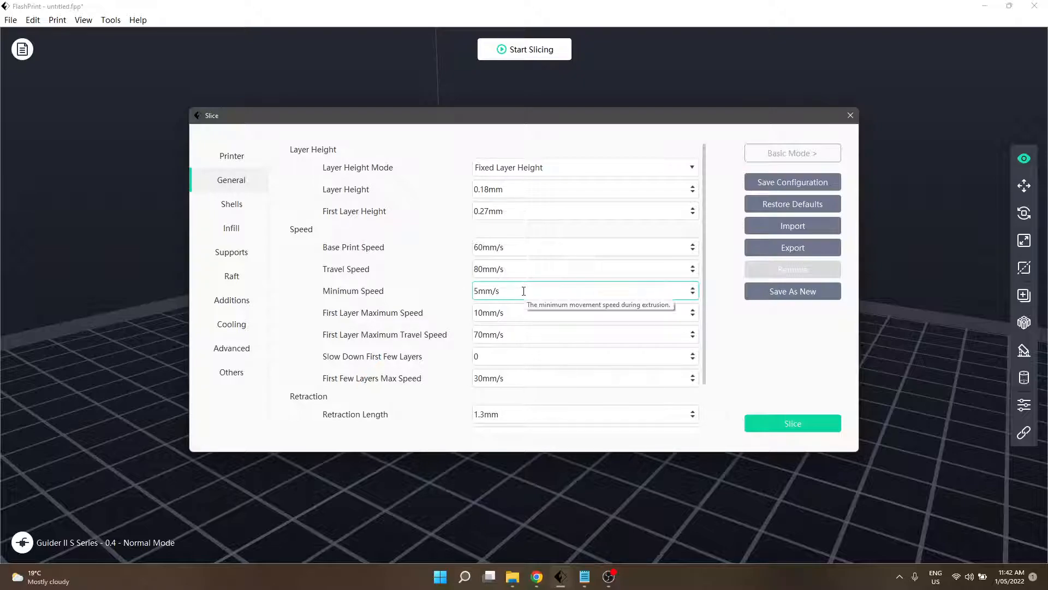
{"action": "mouse_move", "coordinate": [513, 247]}
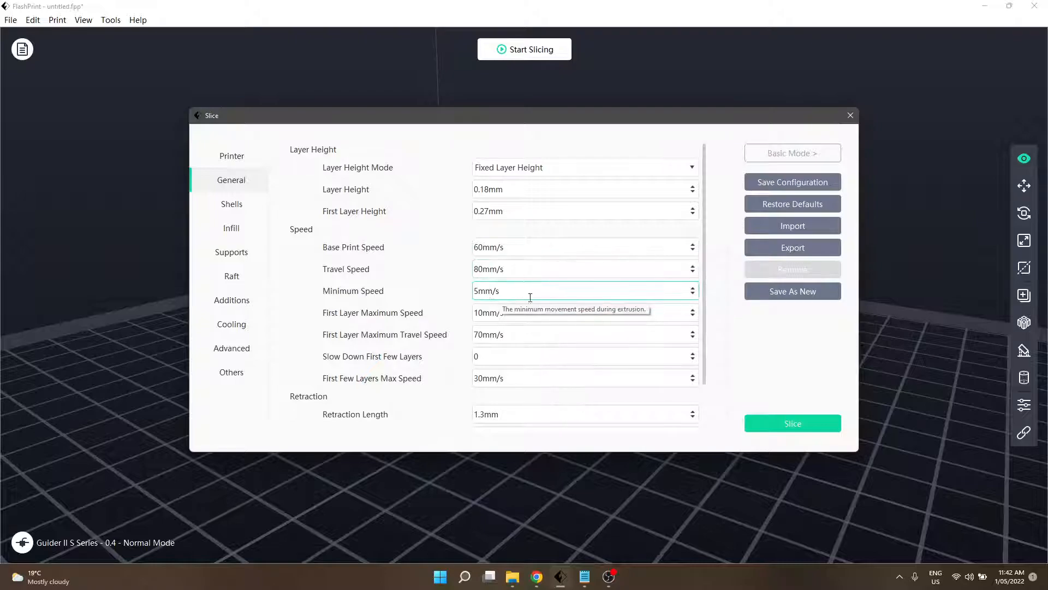
{"action": "mouse_move", "coordinate": [466, 291]}
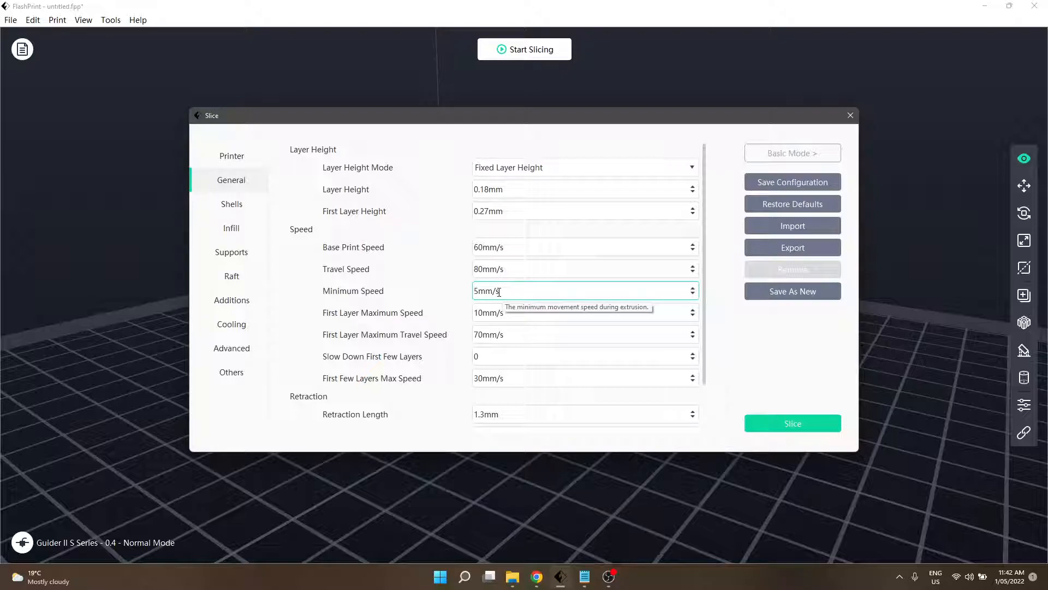
{"action": "left_click", "coordinate": [538, 247]}
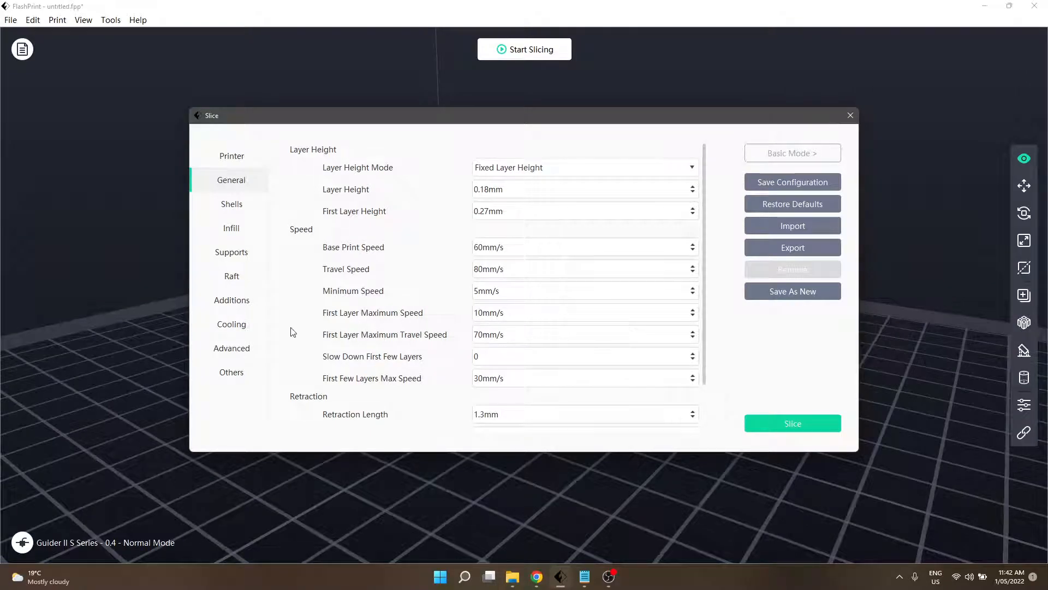
{"action": "mouse_move", "coordinate": [464, 317]}
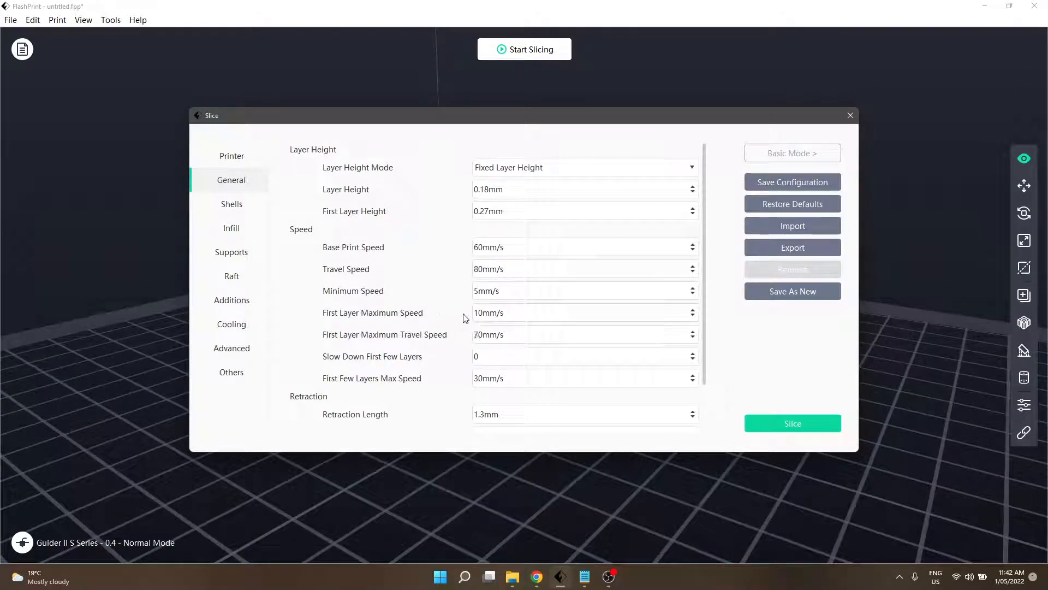
{"action": "left_click", "coordinate": [582, 312]}
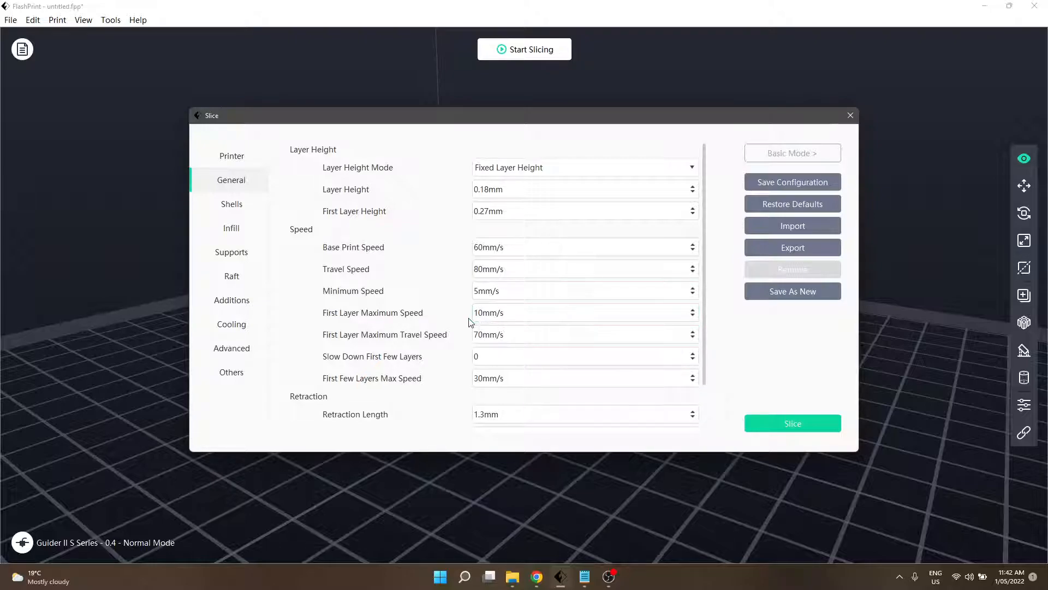
{"action": "left_click", "coordinate": [584, 334]}
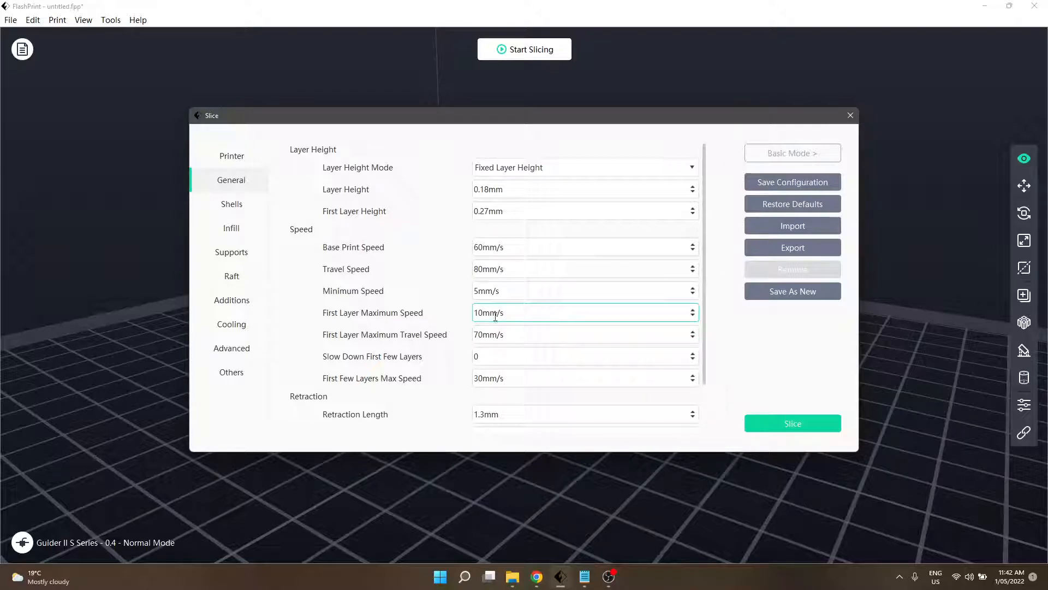
{"action": "left_click", "coordinate": [575, 334]}
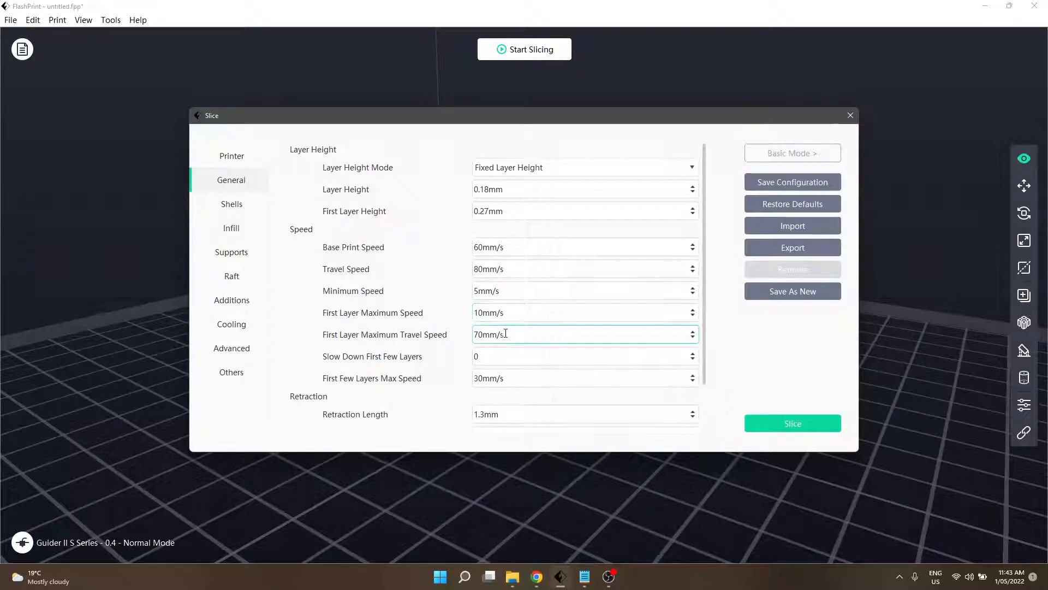
{"action": "left_click", "coordinate": [584, 312]}
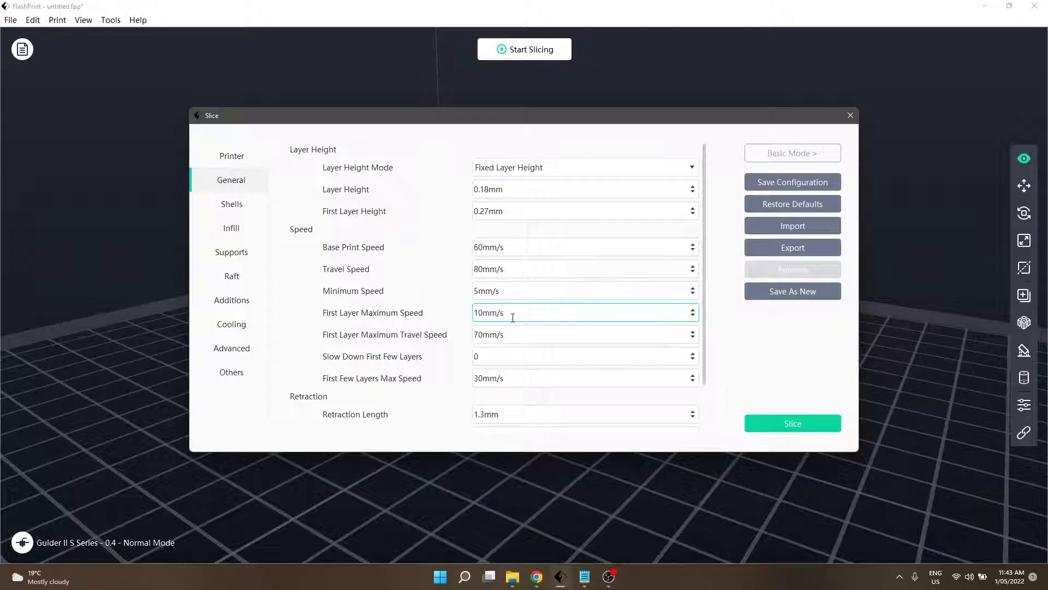
Step Slow Down First Few Layers up to 1 and 2, then return it to 0.
{"action": "left_click", "coordinate": [585, 334]}
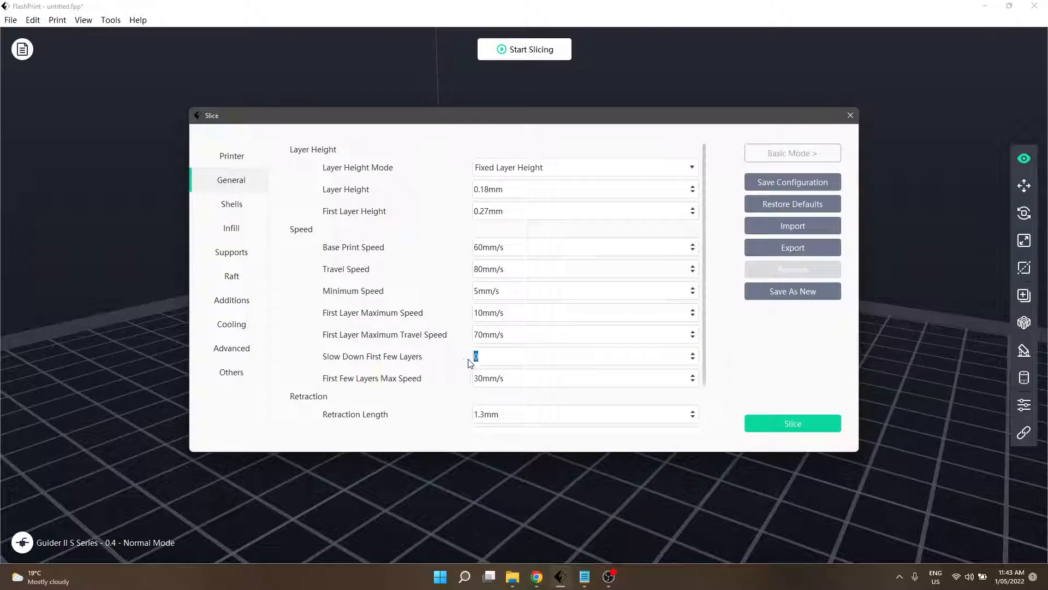
{"action": "left_click", "coordinate": [585, 355]}
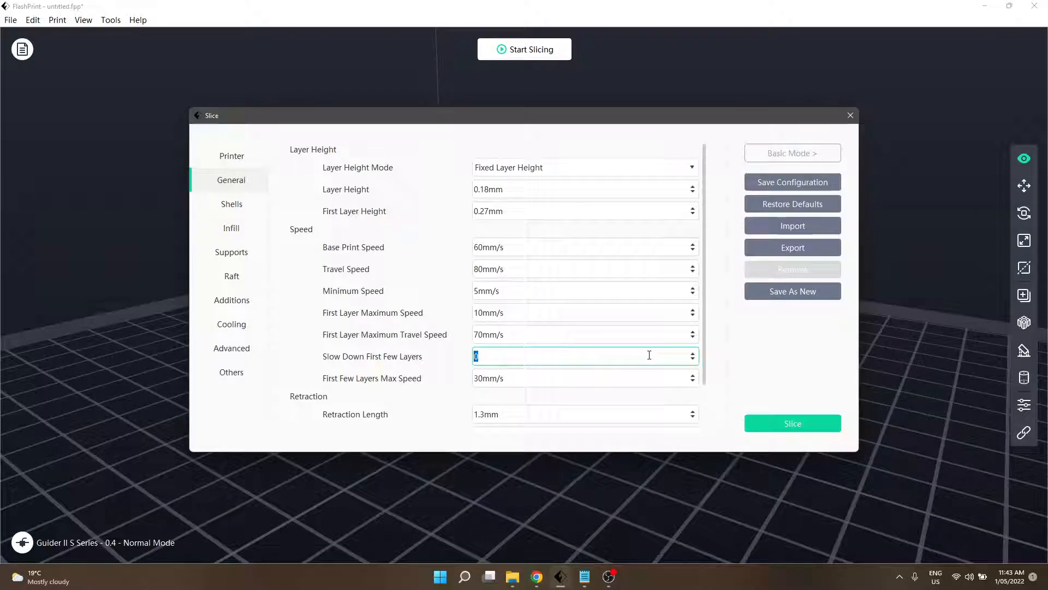
{"action": "mouse_move", "coordinate": [649, 355]}
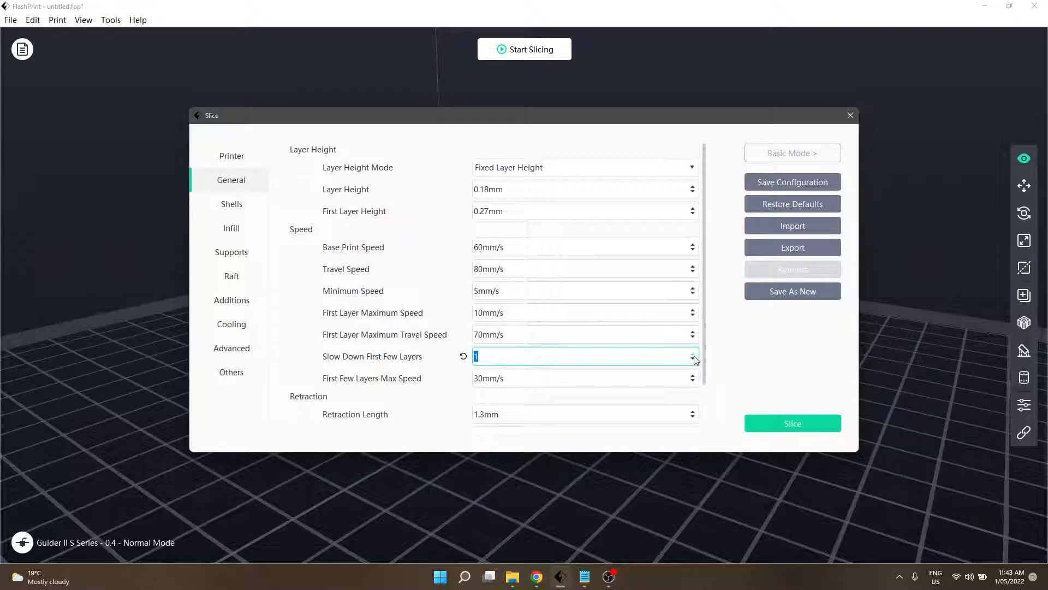
{"action": "left_click", "coordinate": [693, 353]}
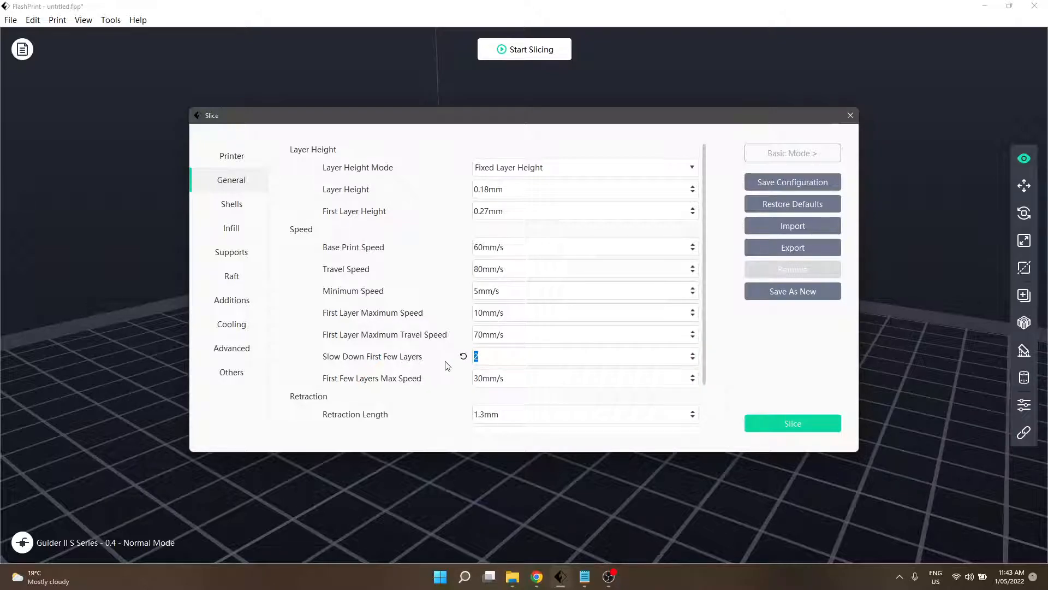
{"action": "left_click", "coordinate": [538, 334]}
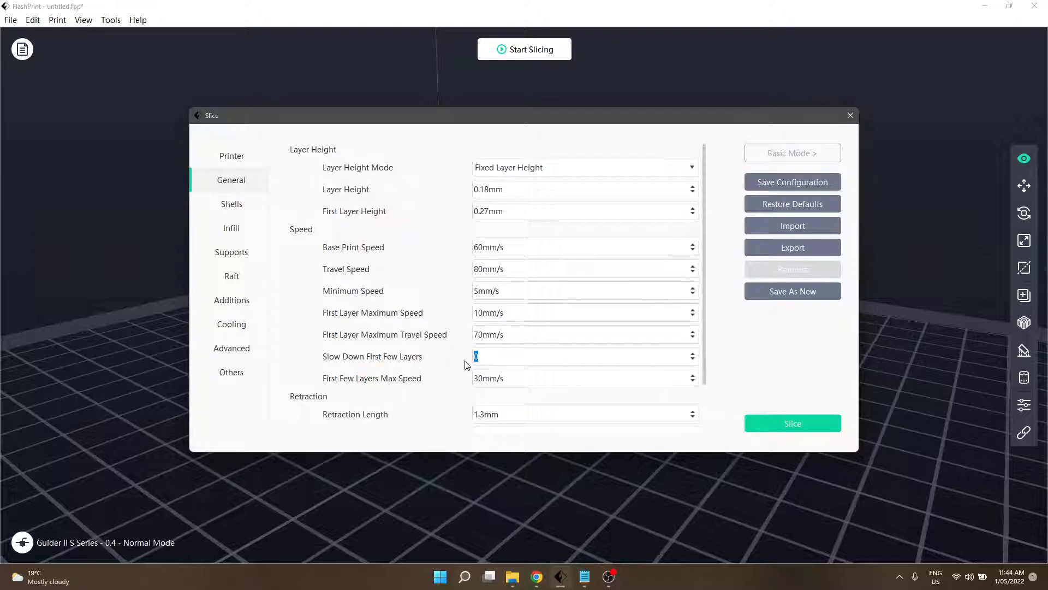
{"action": "mouse_move", "coordinate": [372, 387]}
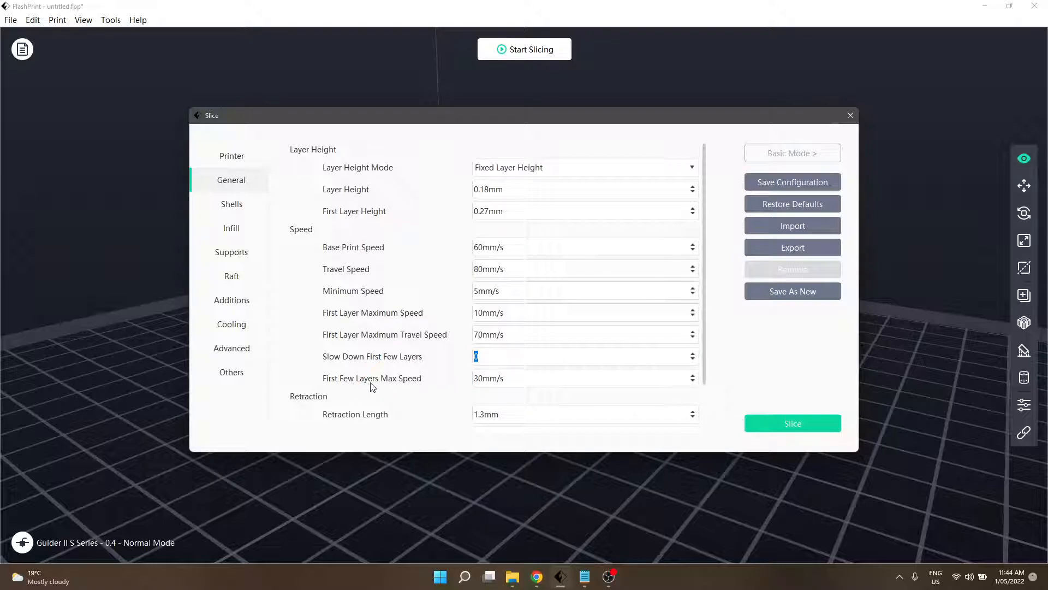
{"action": "left_click", "coordinate": [582, 378]}
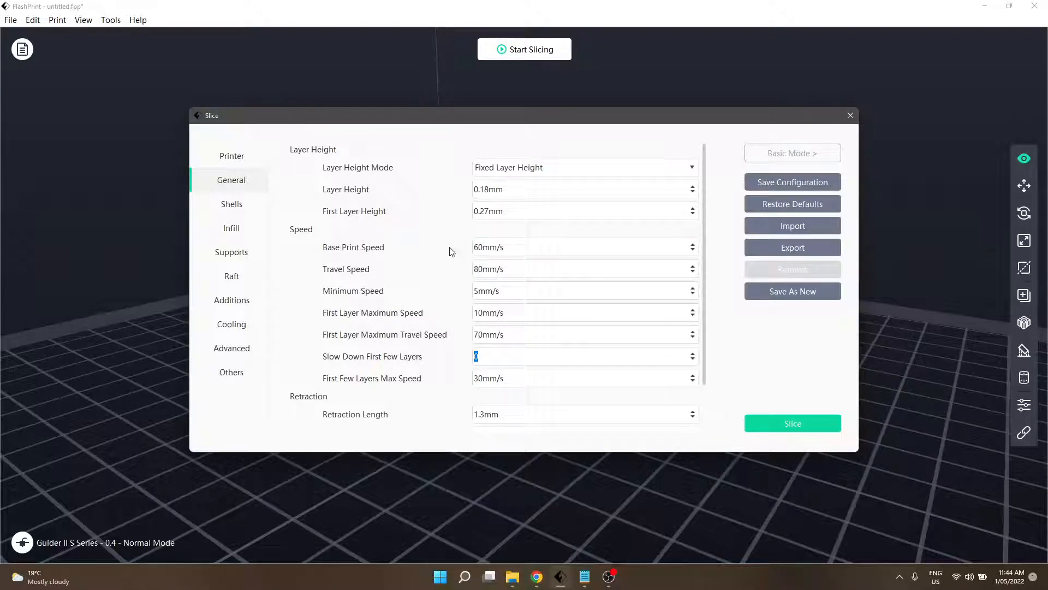
{"action": "left_click", "coordinate": [548, 378]}
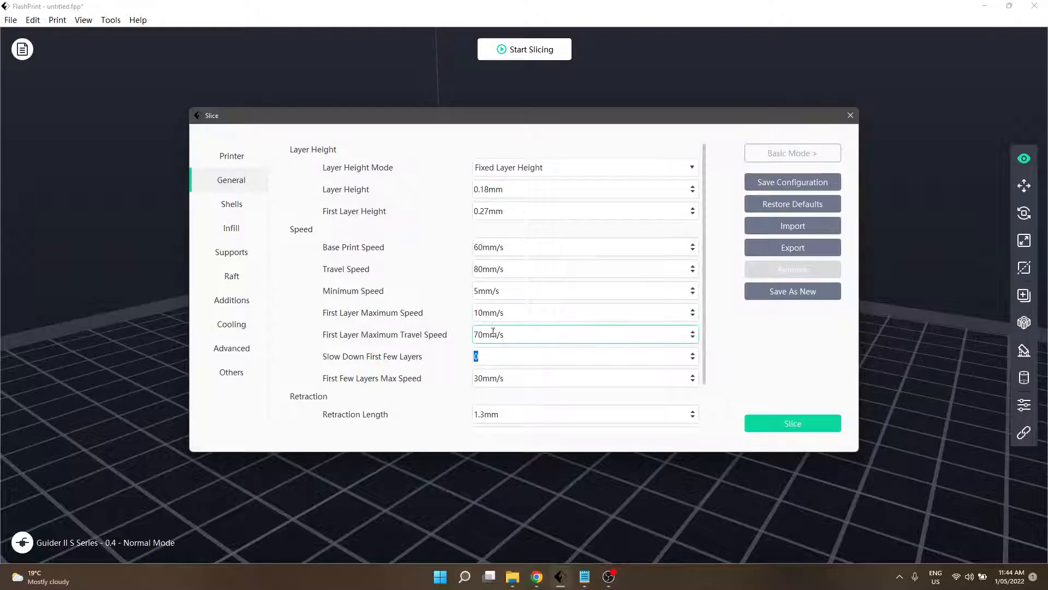
{"action": "left_click", "coordinate": [581, 377]}
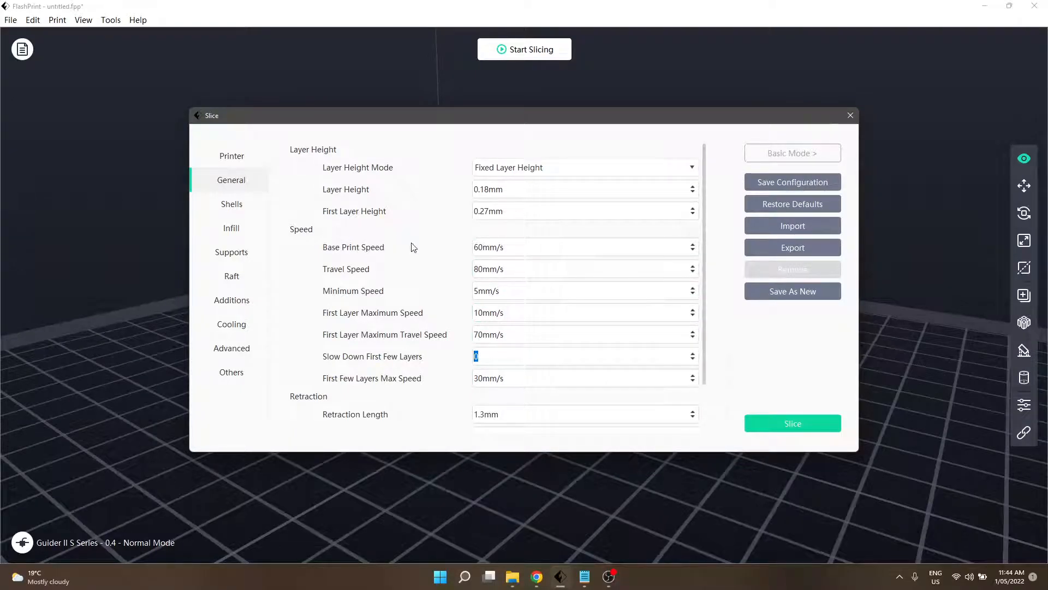
Scroll the General tab down to the Retraction section: 1.3 mm length, 30 mm/s speeds.
{"action": "scroll", "scroll_direction": "down", "scroll_amount": 3}
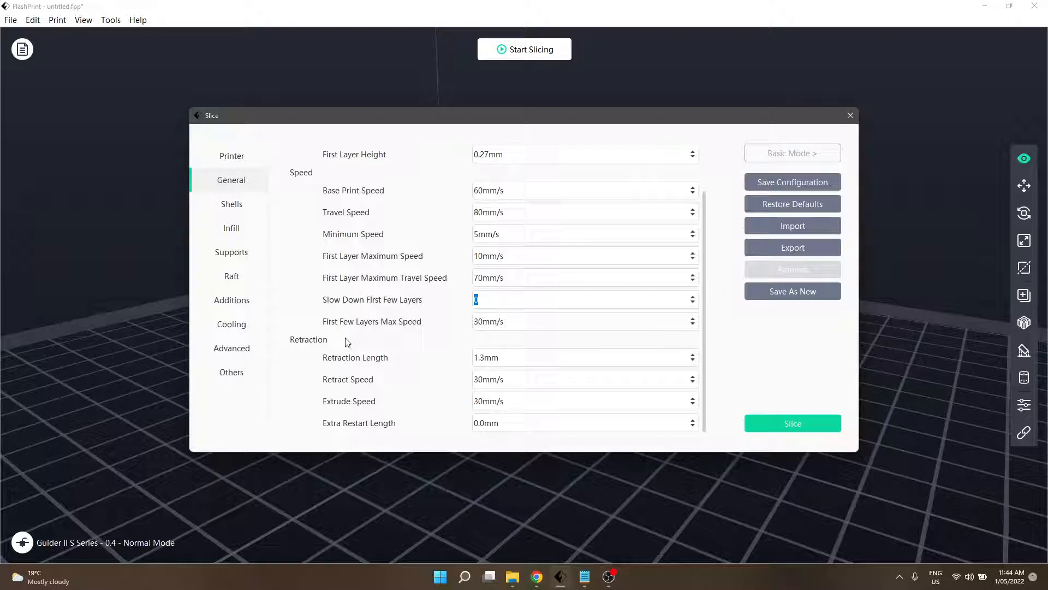
{"action": "mouse_move", "coordinate": [361, 351]}
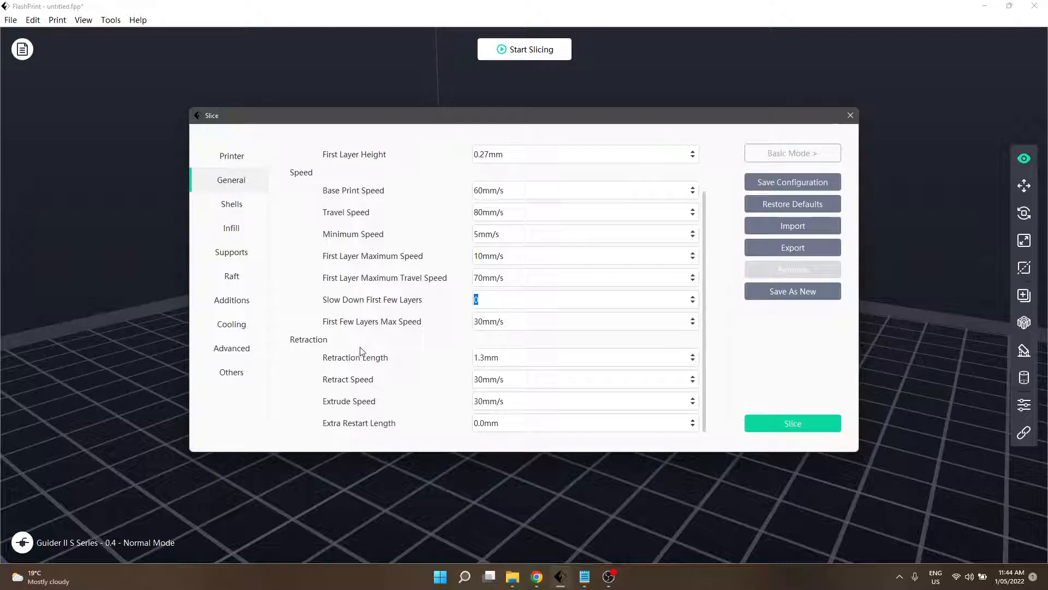
{"action": "mouse_move", "coordinate": [359, 376]}
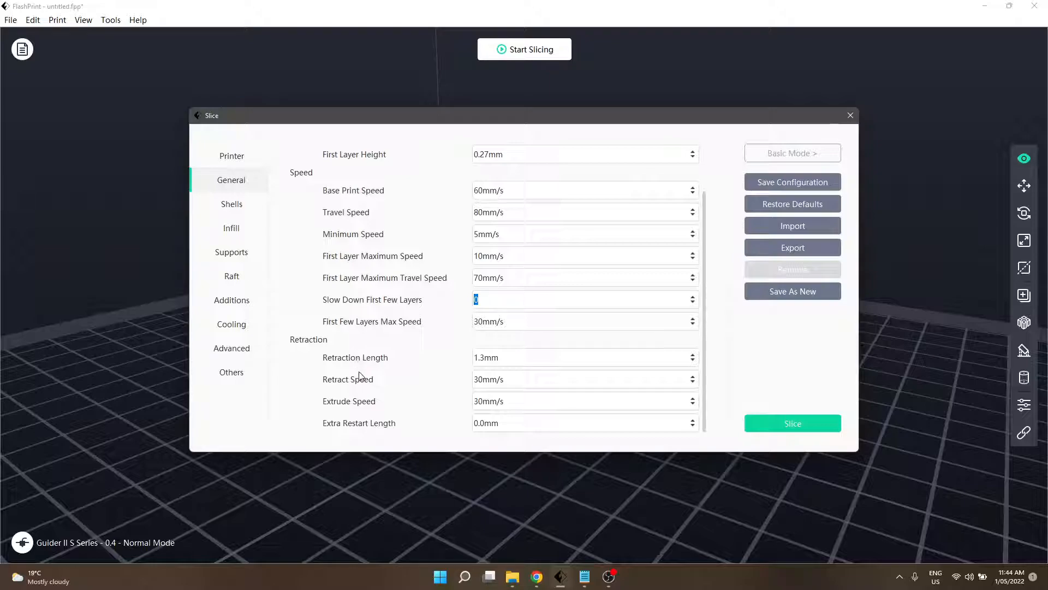
{"action": "mouse_move", "coordinate": [356, 406]}
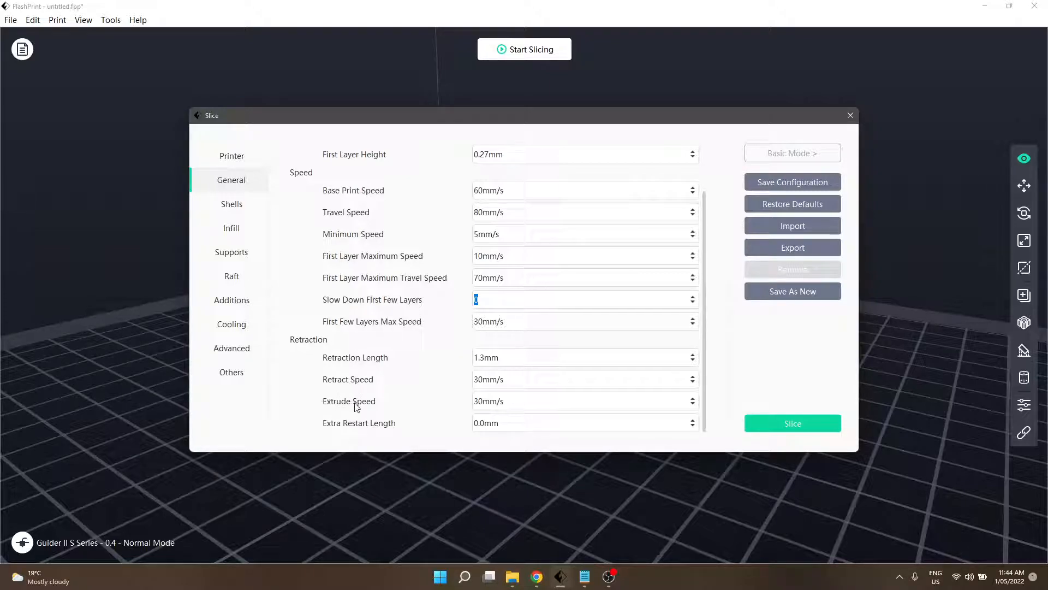
{"action": "mouse_move", "coordinate": [393, 429]}
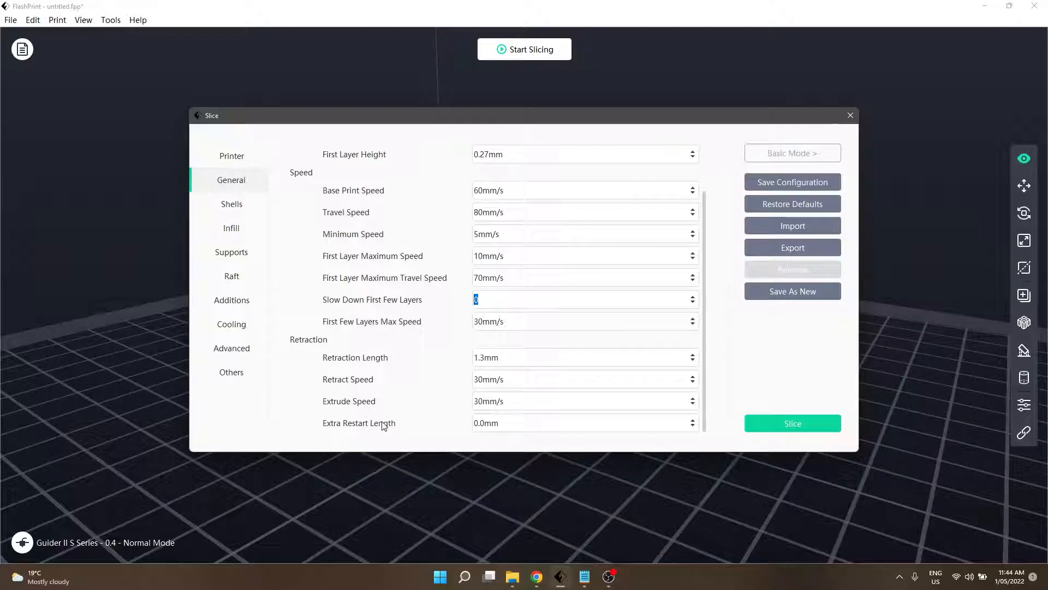
{"action": "mouse_move", "coordinate": [367, 405]}
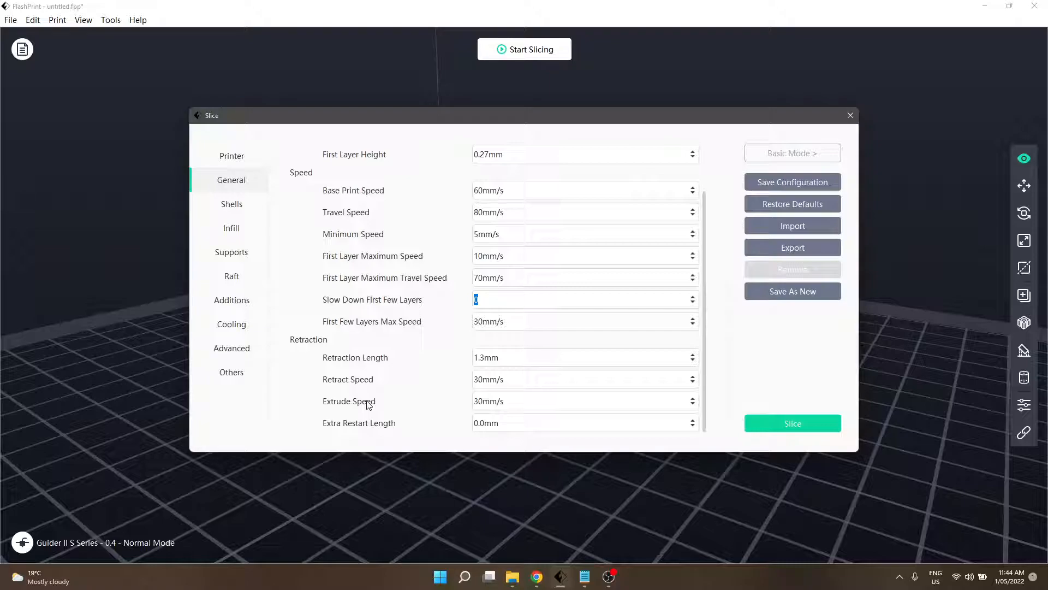
{"action": "mouse_move", "coordinate": [372, 430]}
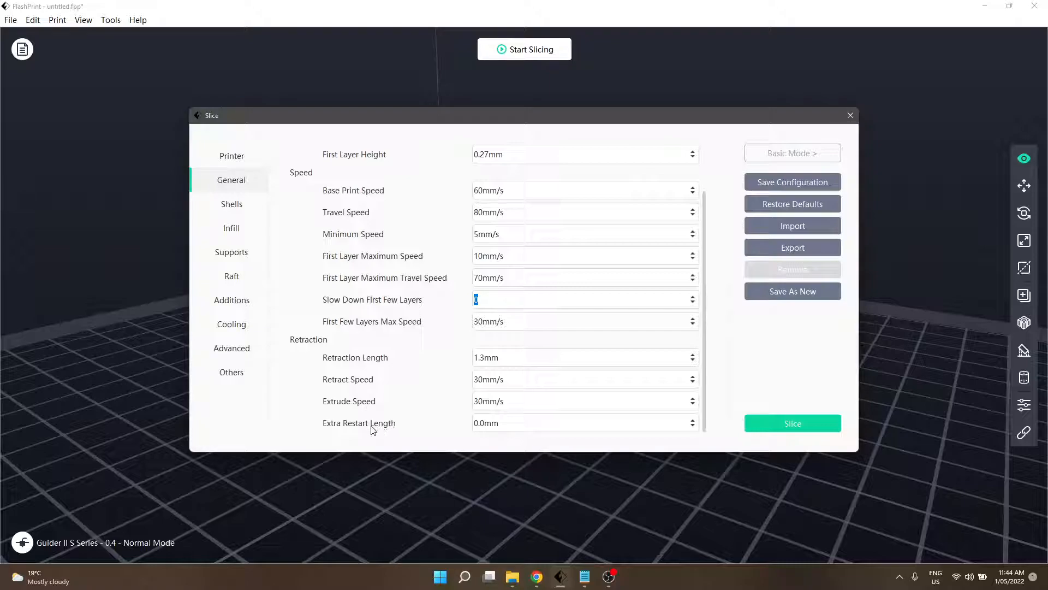
{"action": "mouse_move", "coordinate": [288, 399]}
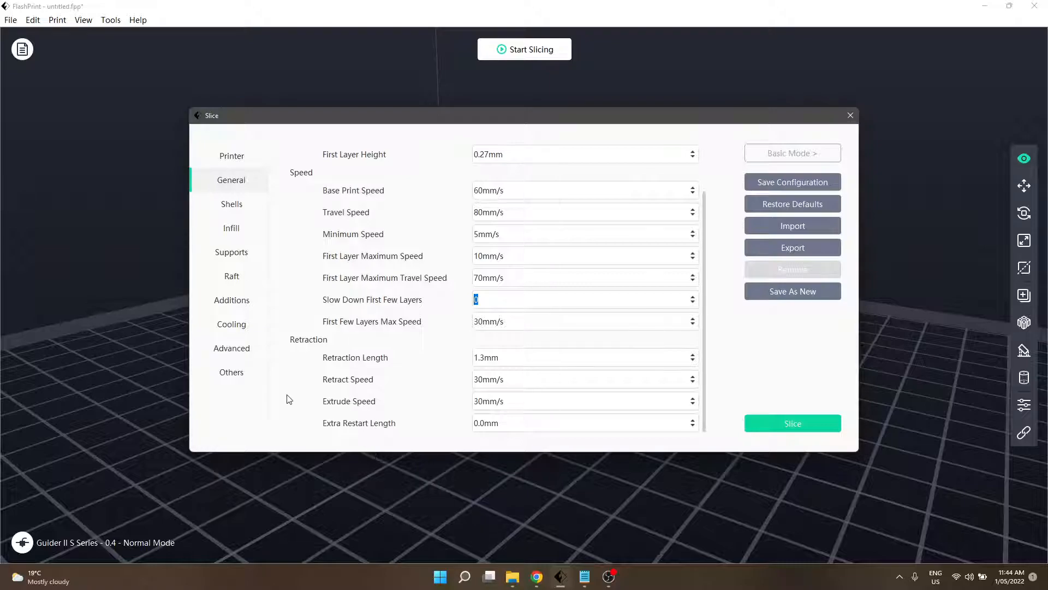
{"action": "mouse_move", "coordinate": [344, 401]}
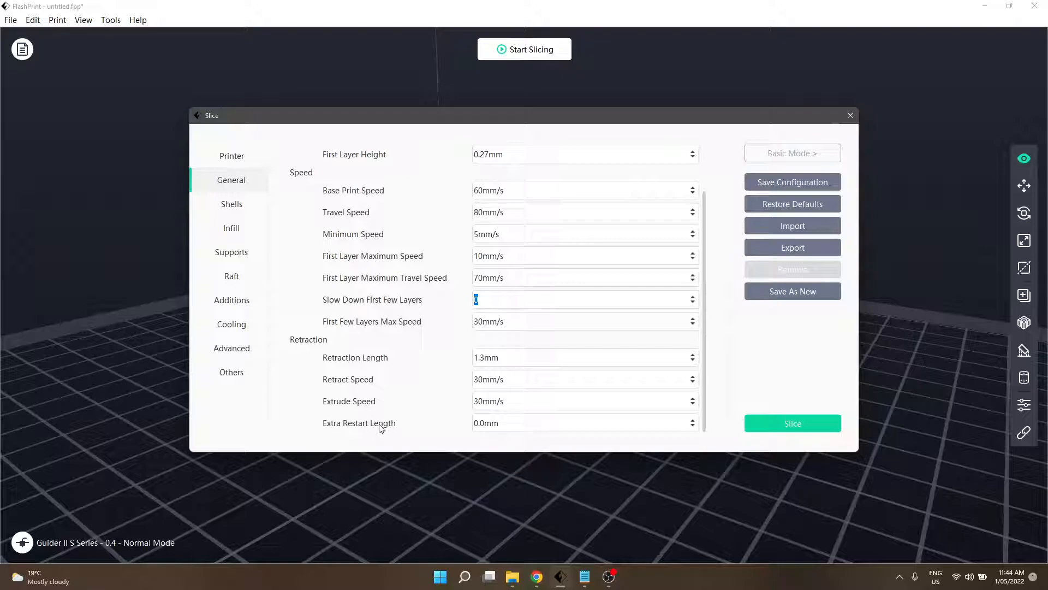
{"action": "mouse_move", "coordinate": [378, 427]}
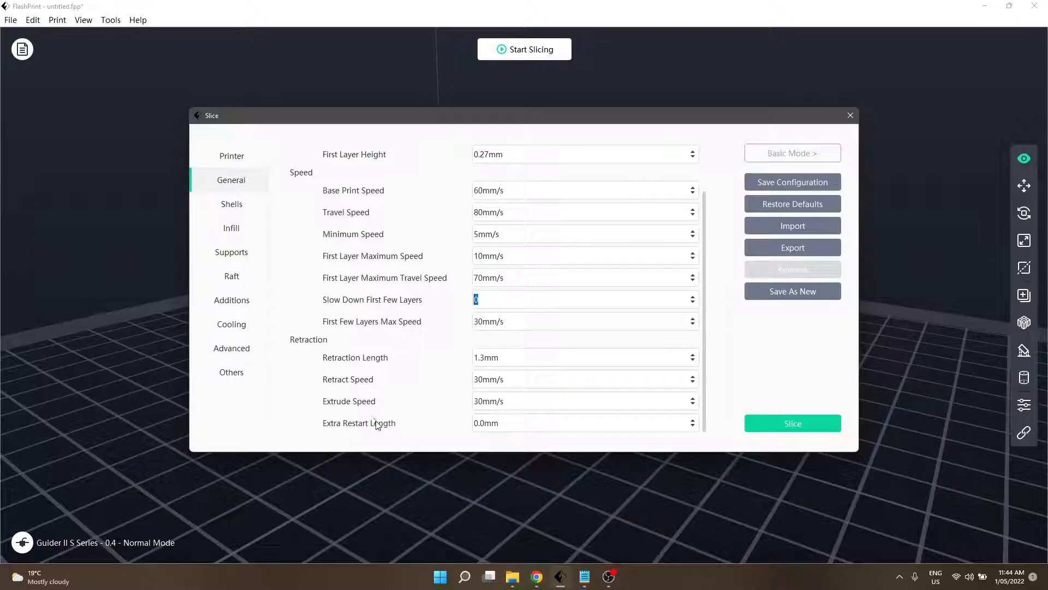
{"action": "mouse_move", "coordinate": [372, 425]}
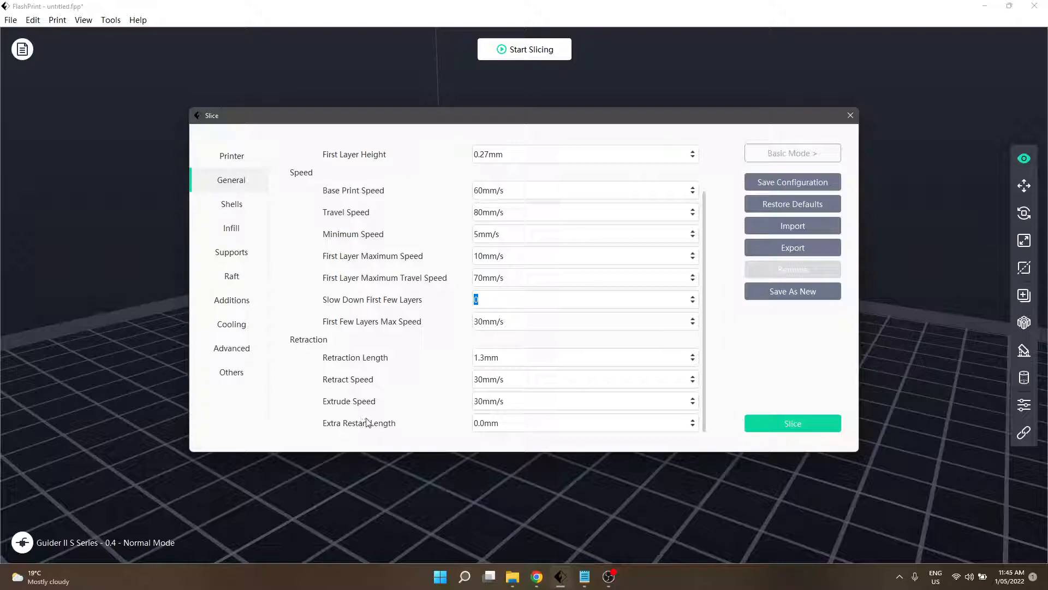
{"action": "mouse_move", "coordinate": [374, 357]}
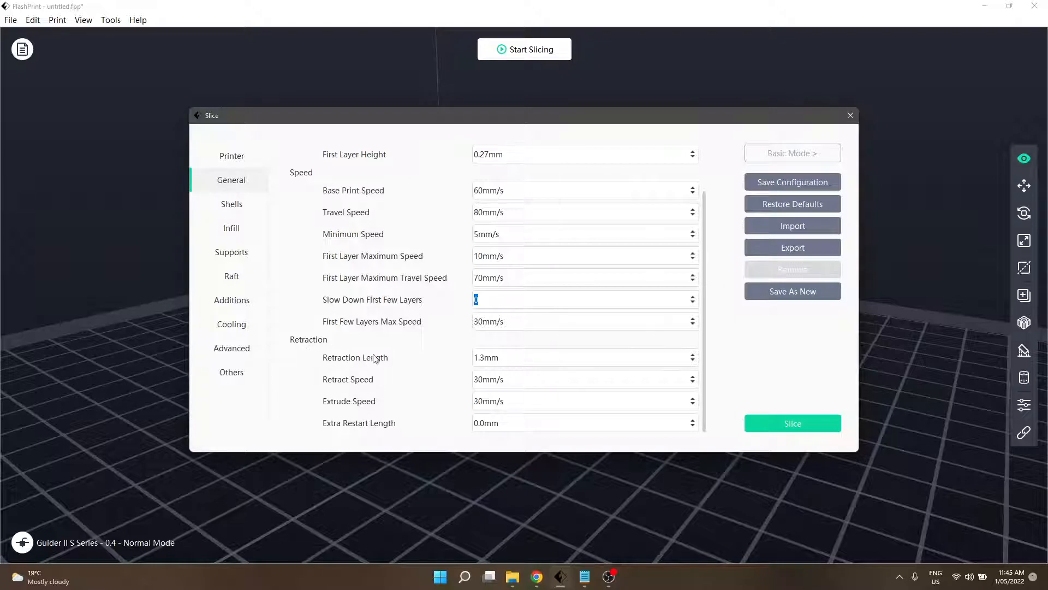
{"action": "mouse_move", "coordinate": [416, 367]}
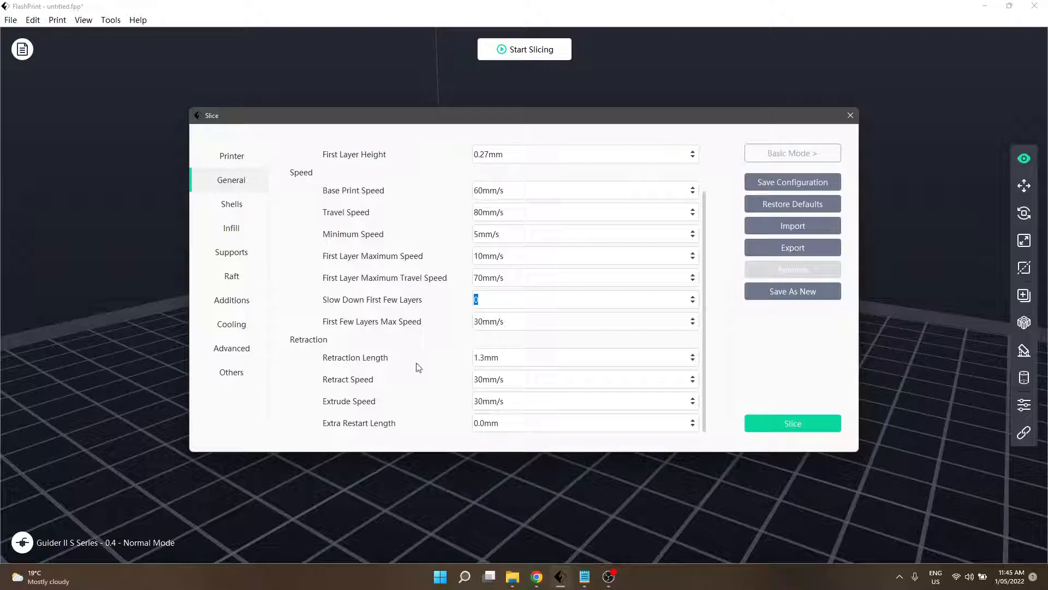
{"action": "mouse_move", "coordinate": [465, 361]}
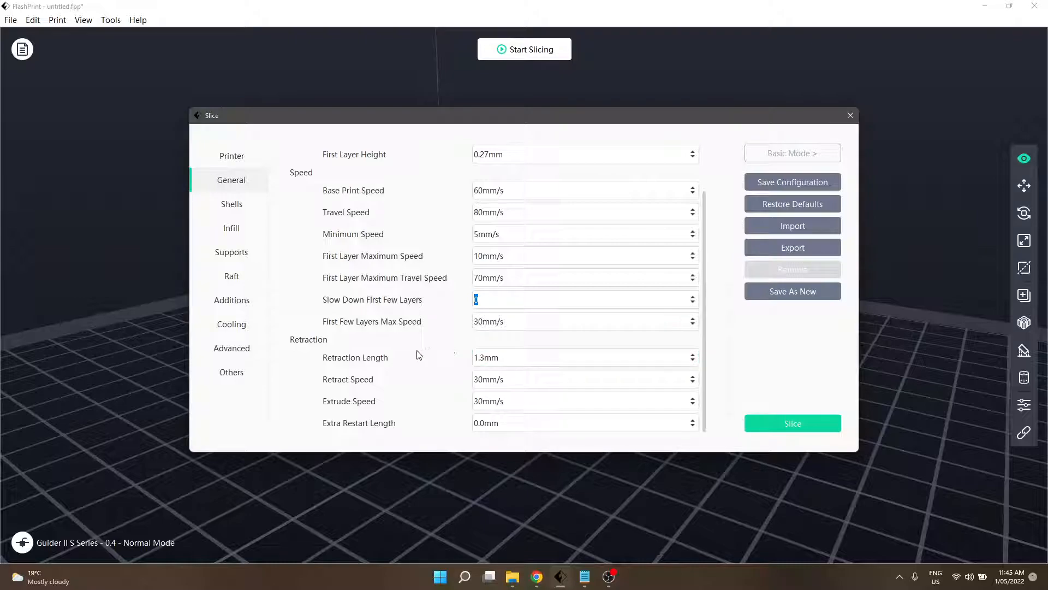
{"action": "mouse_move", "coordinate": [408, 360]}
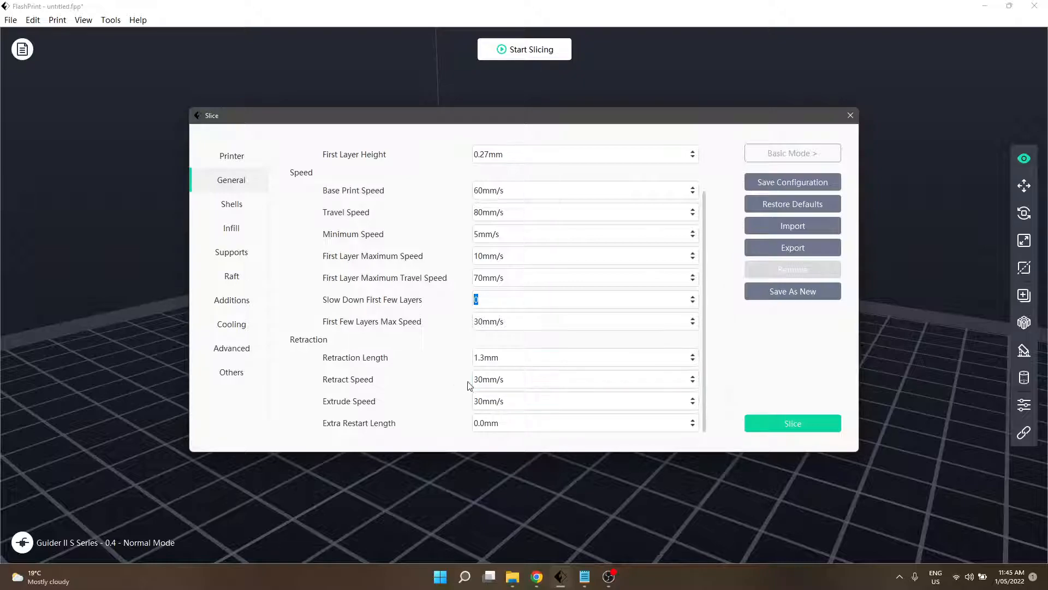
{"action": "left_click", "coordinate": [585, 357]}
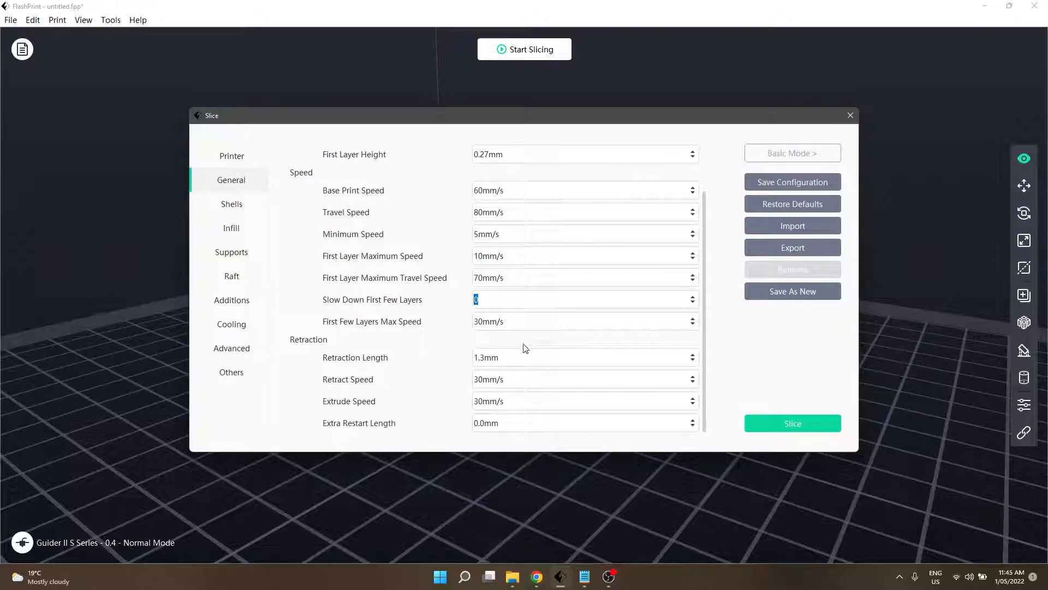
{"action": "left_click", "coordinate": [515, 233]}
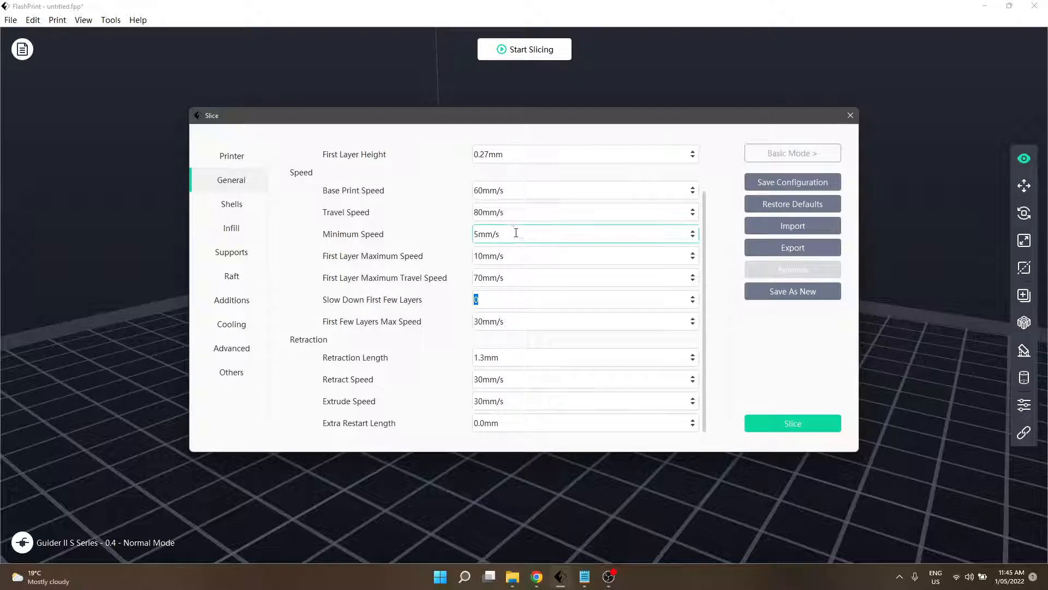